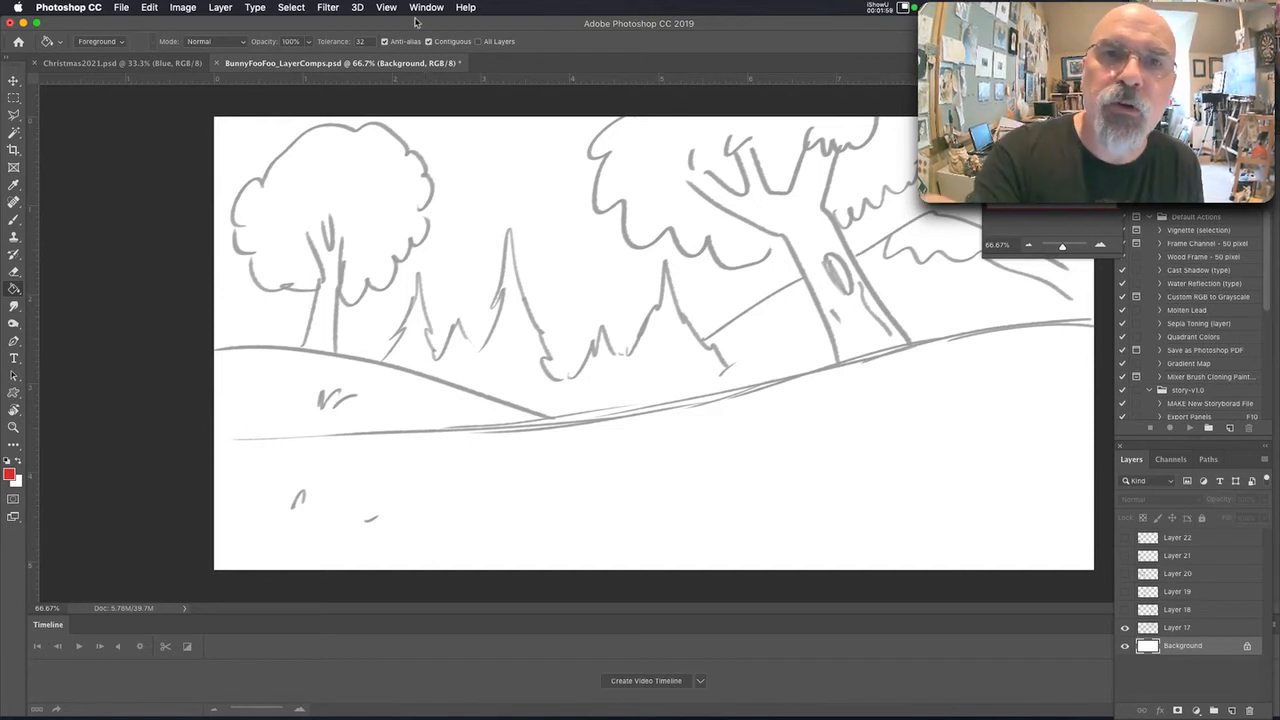
Show the Layer Comps panel from the Window menu.
left_click(426, 8)
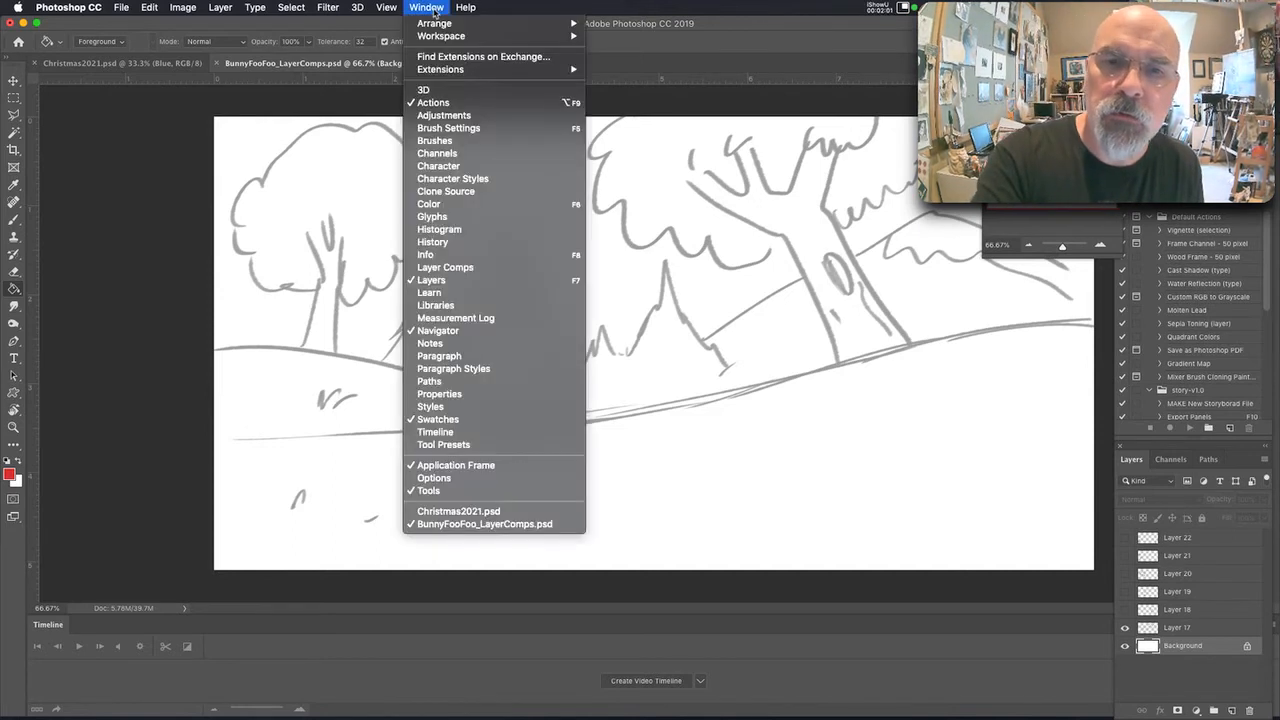
mouse_move(438, 356)
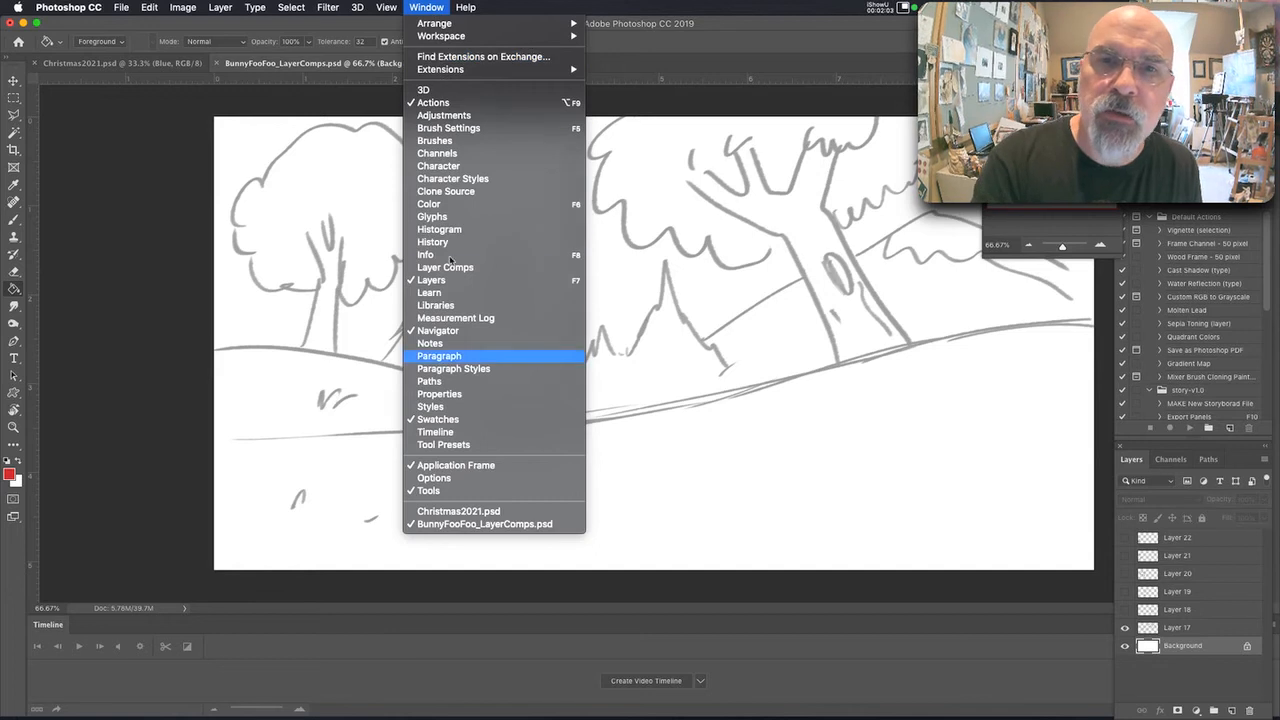
mouse_move(444, 268)
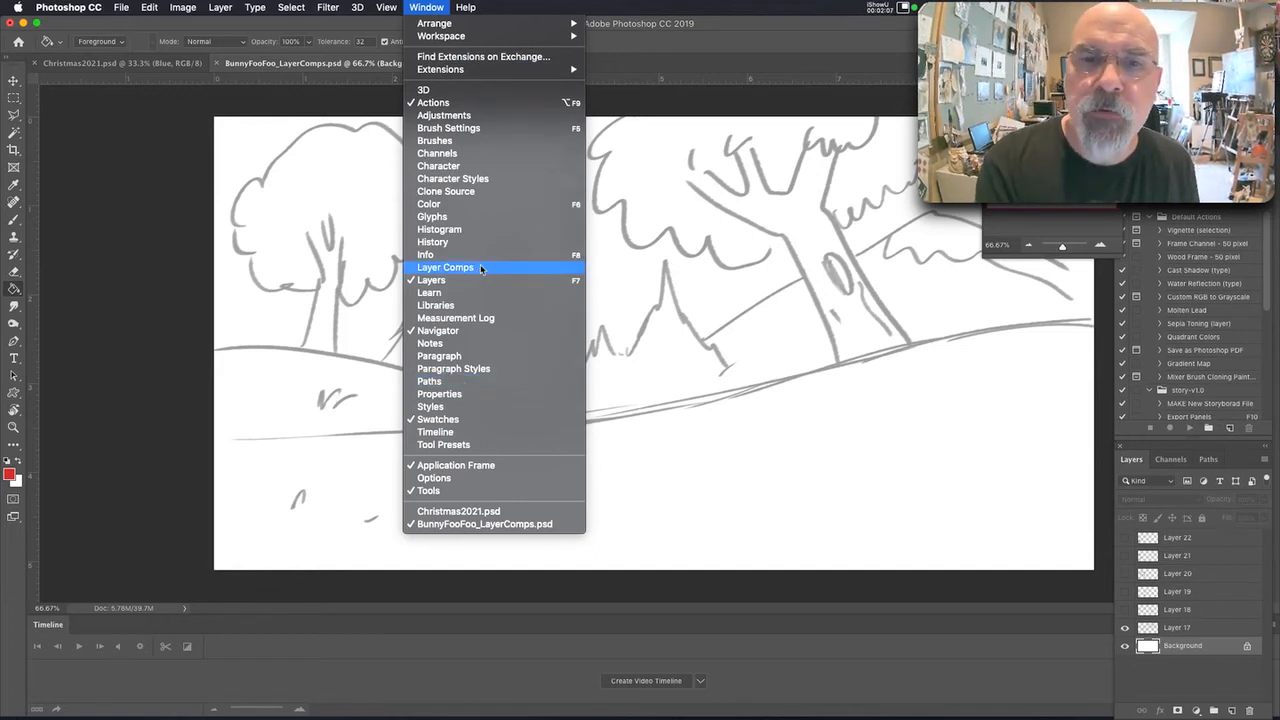
left_click(444, 268)
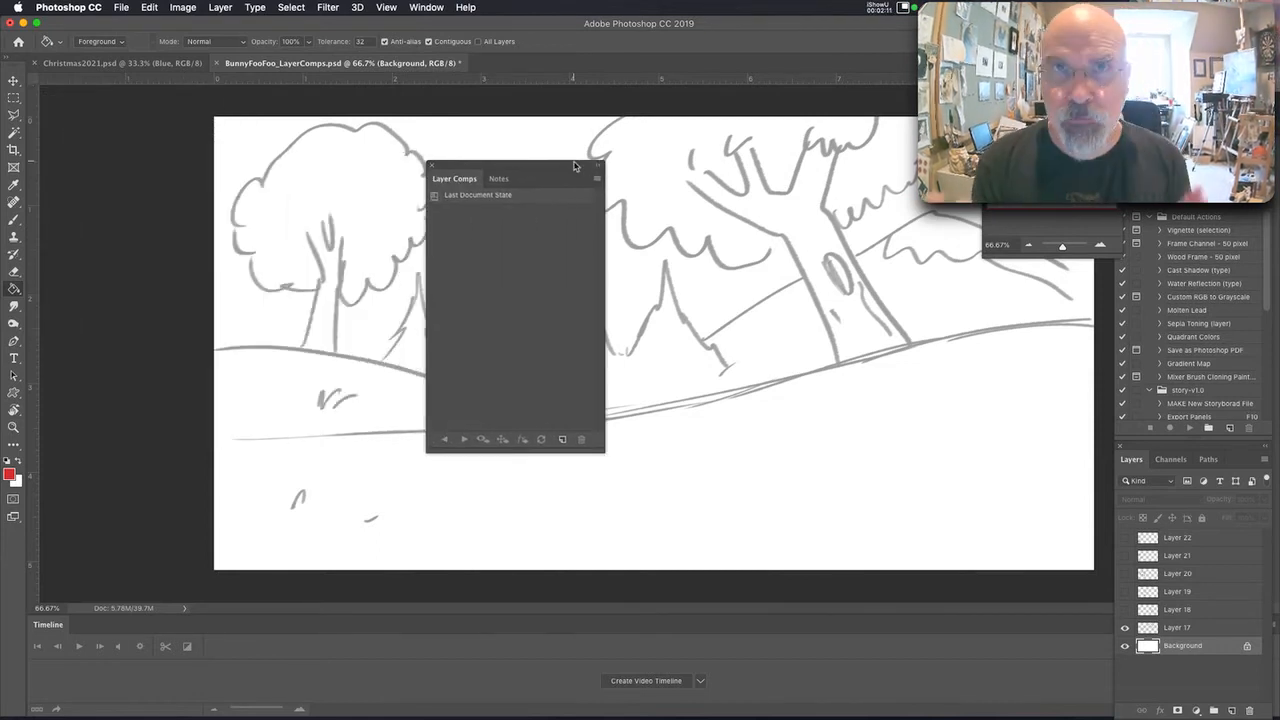
Move the Layer Comps panel aside and make the sitting bunny layer visible over the landscape.
left_click_drag(516, 178, 120, 110)
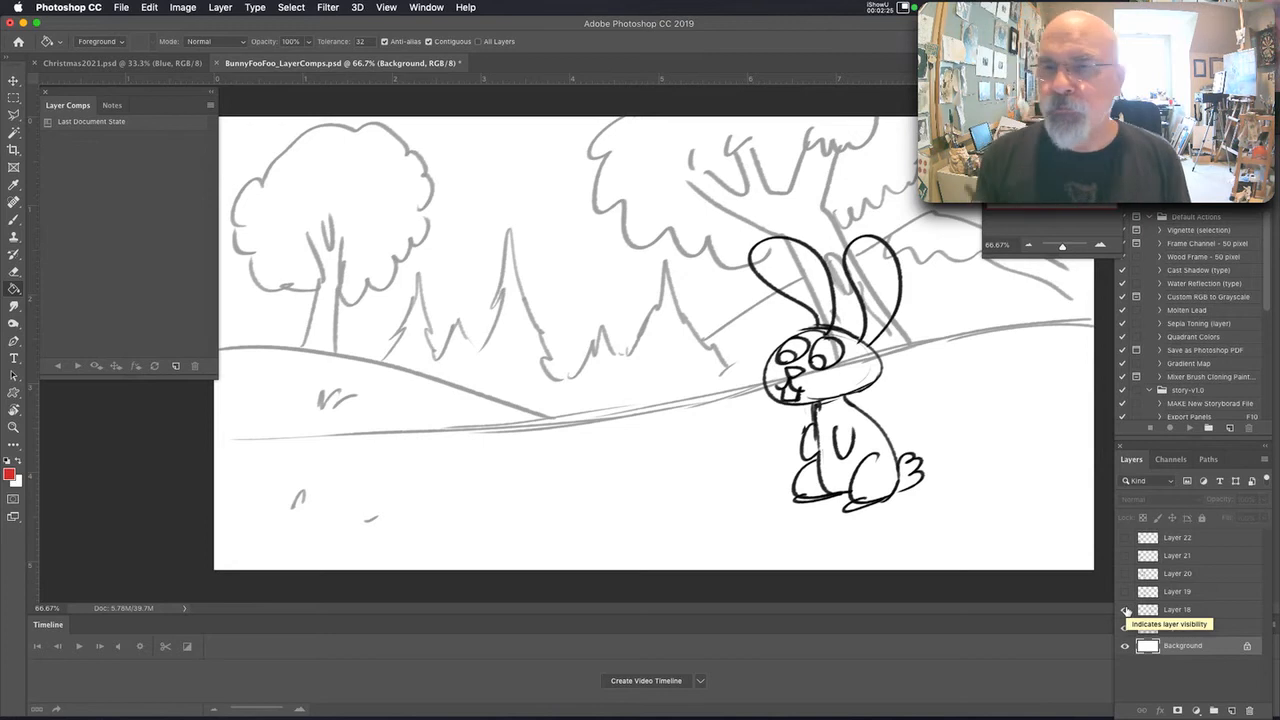
left_click(1124, 608)
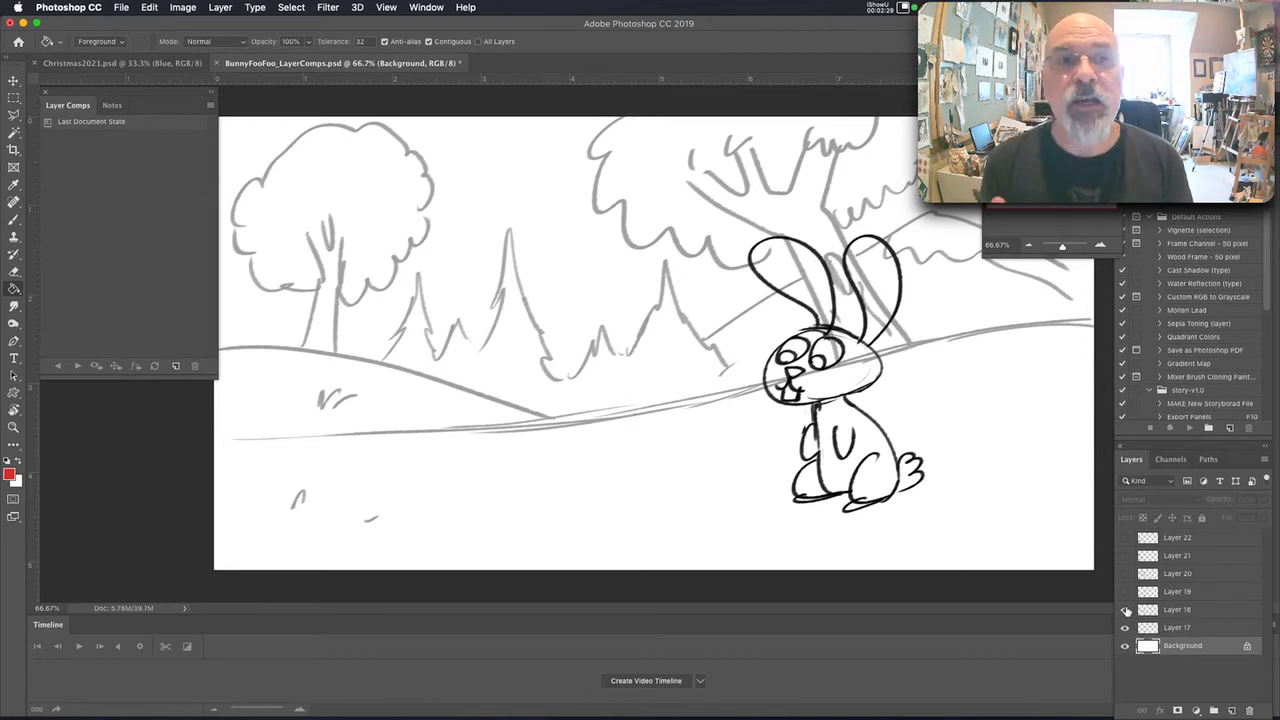
left_click(1124, 608)
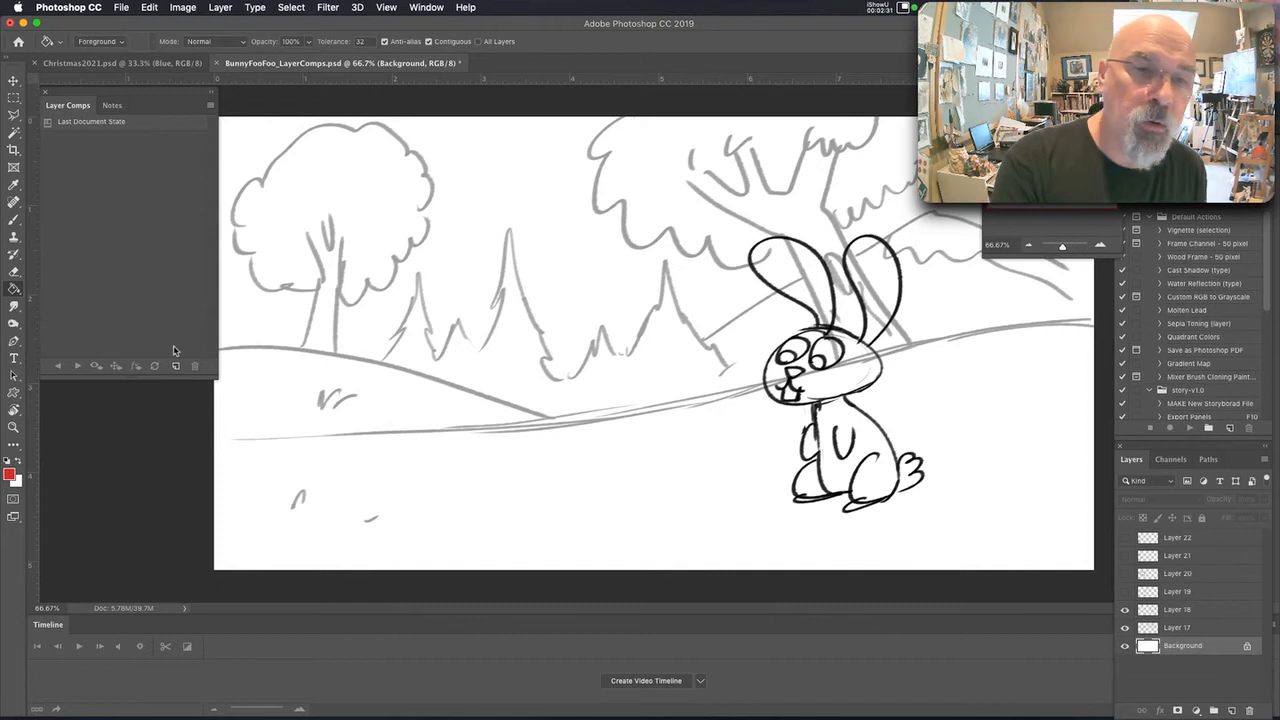
mouse_move(180, 376)
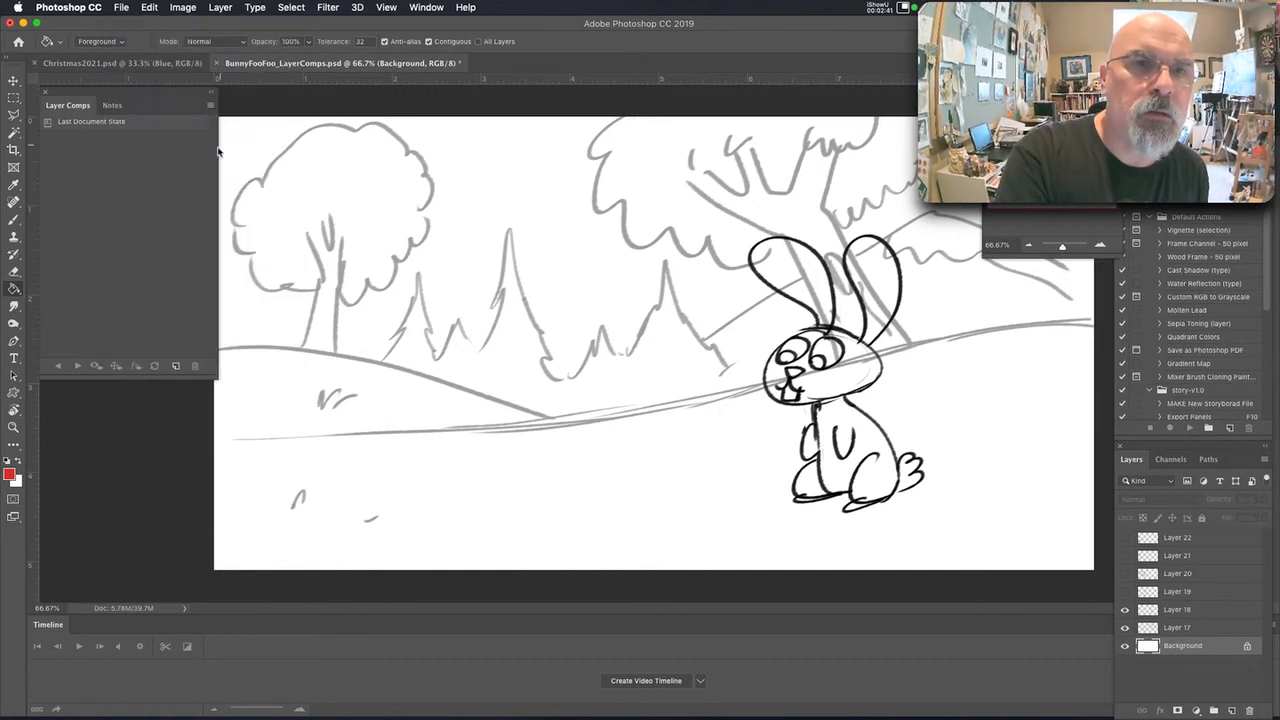
Create Layer Comp 1 capturing the sitting bunny with Visibility, Position and Appearance kept.
left_click(210, 104)
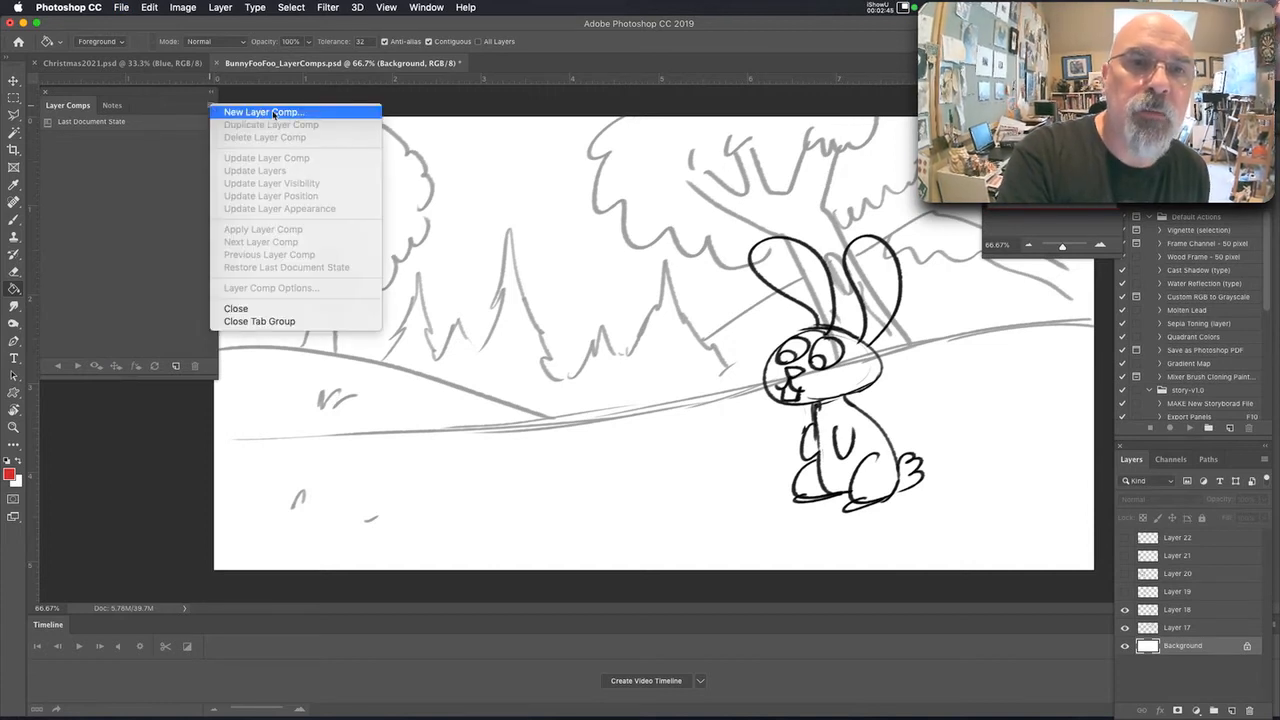
mouse_move(196, 108)
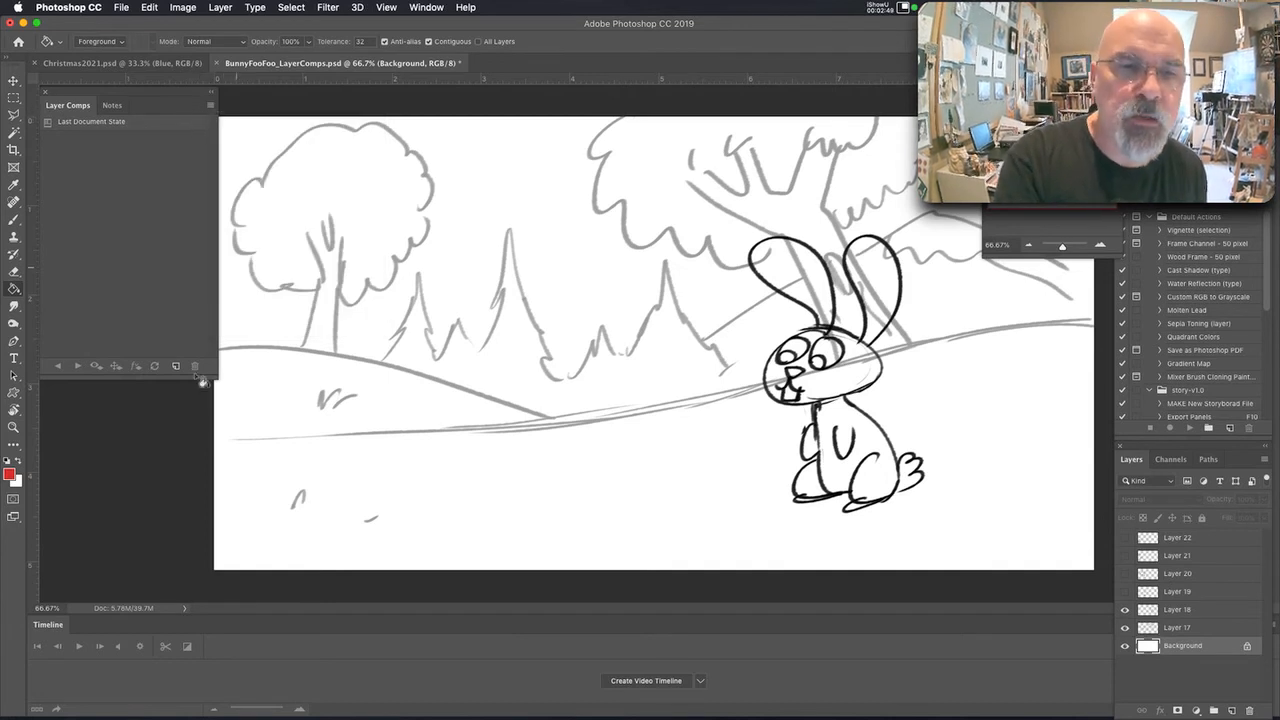
left_click(172, 364)
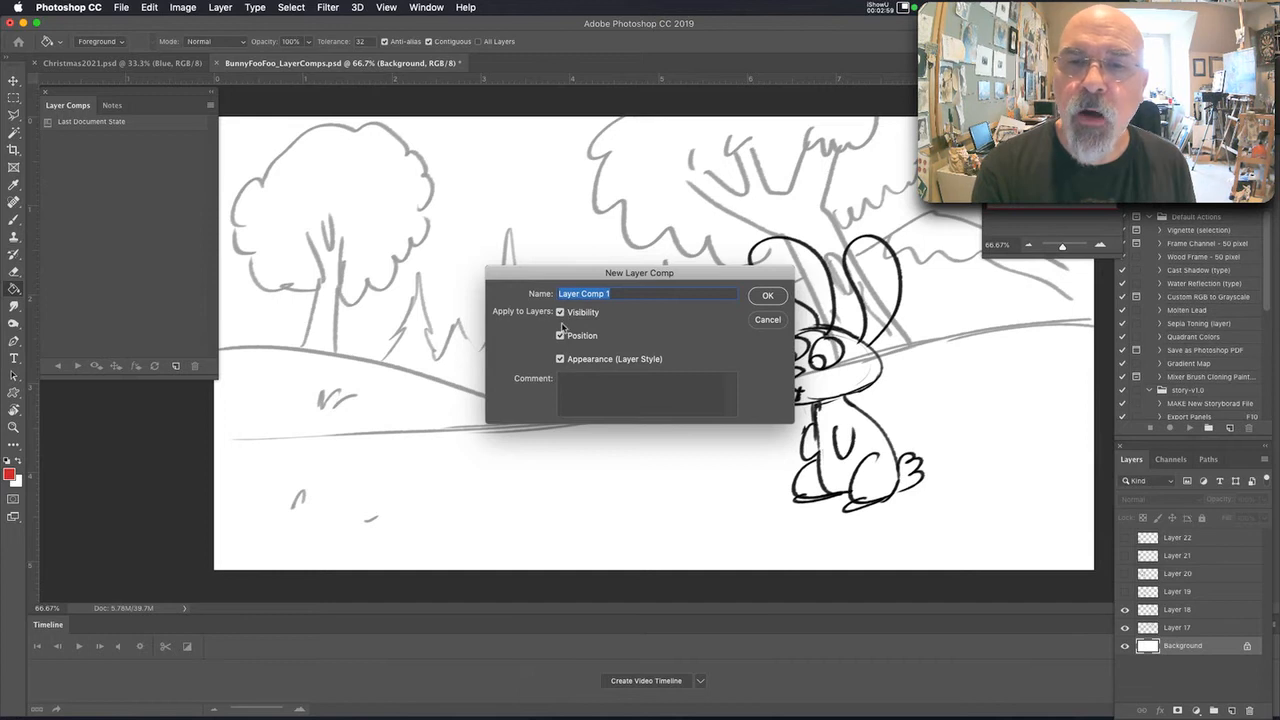
mouse_move(566, 376)
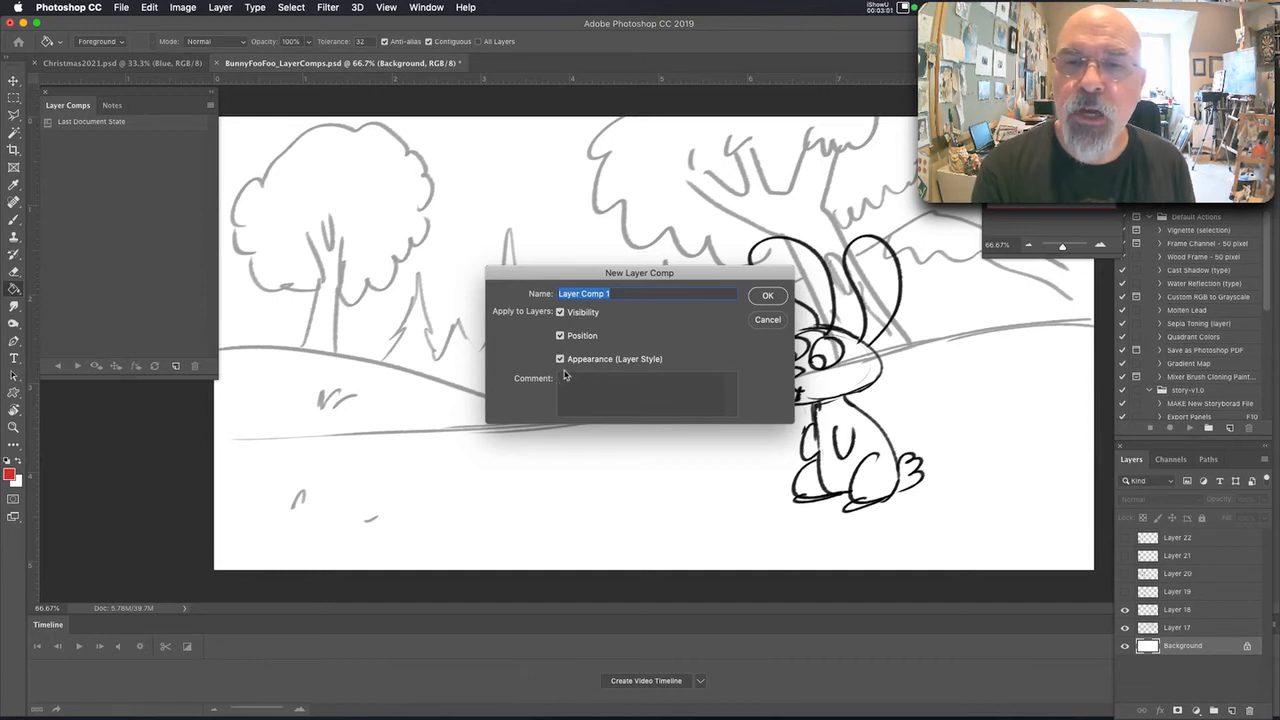
mouse_move(594, 350)
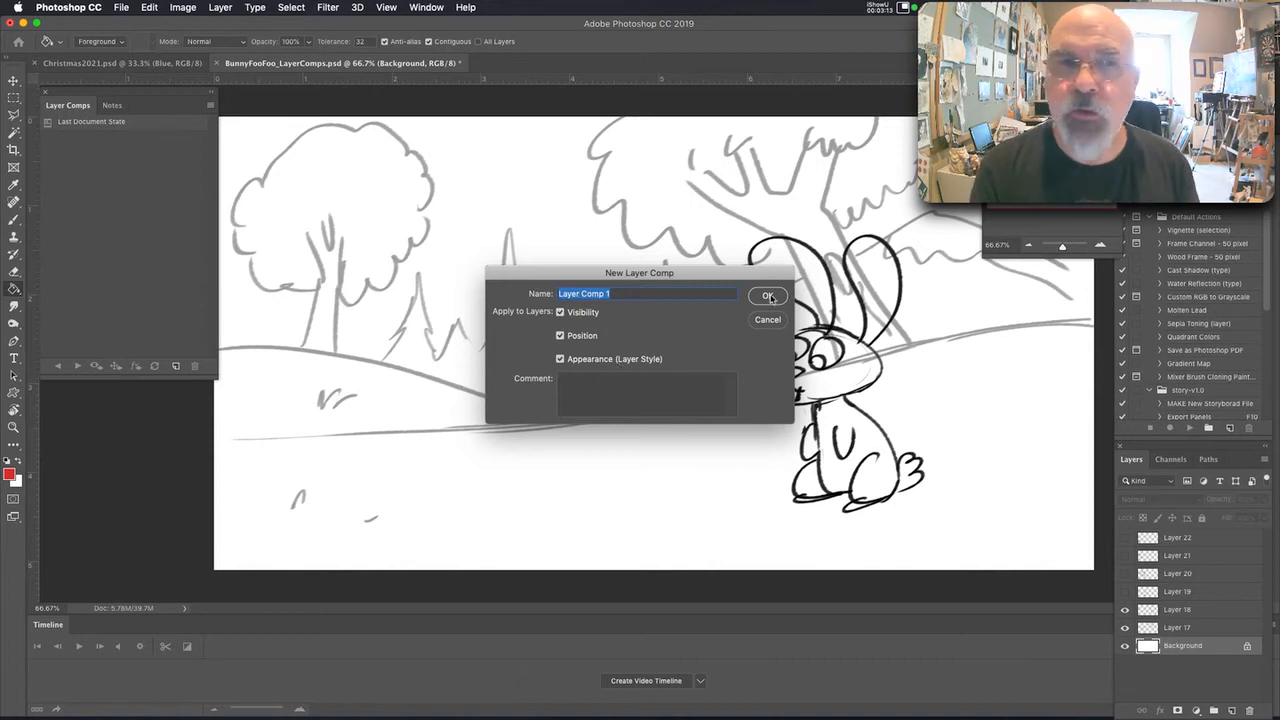
left_click(768, 296)
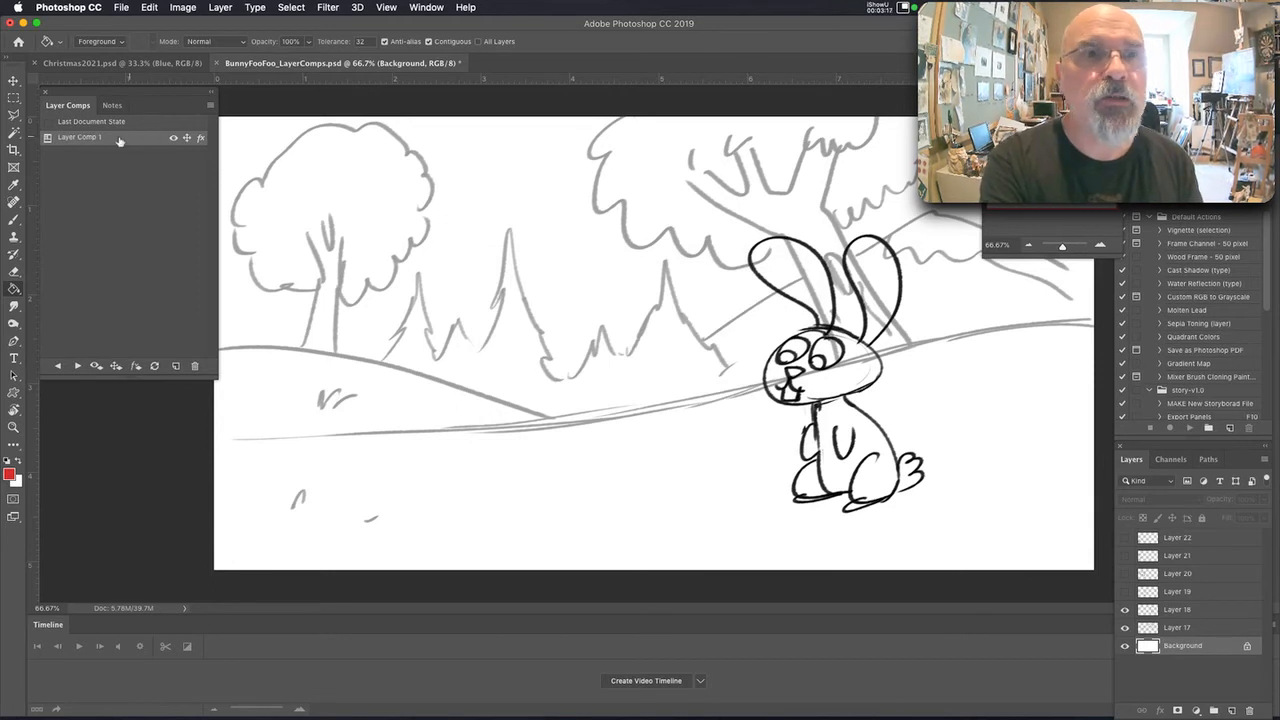
mouse_move(110, 136)
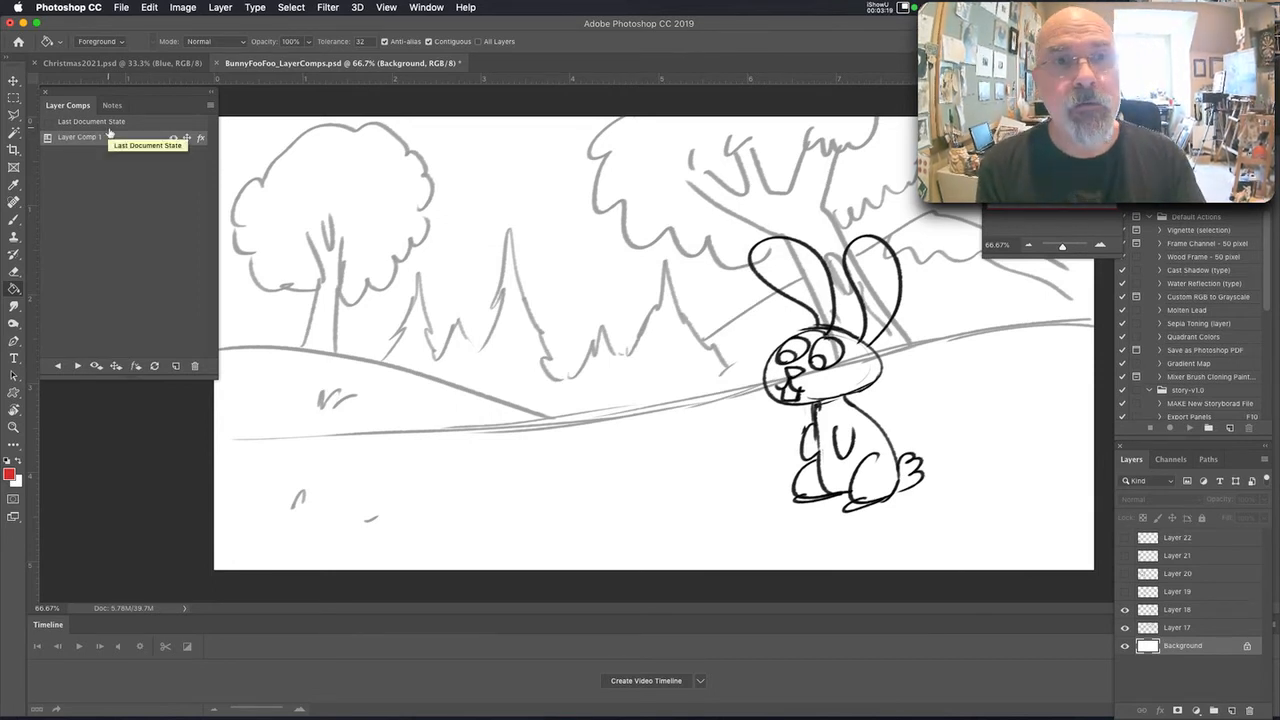
mouse_move(310, 456)
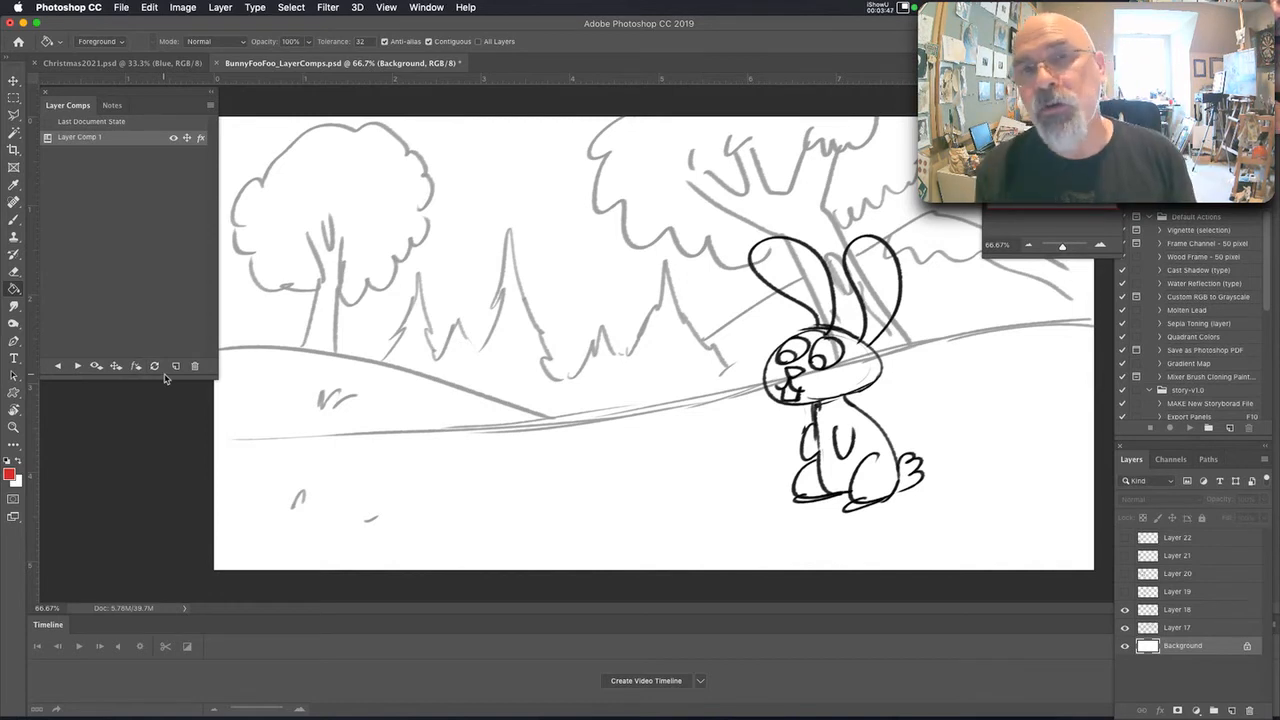
Create Layer Comp 2 for the crouching bunny pose and switch comps to check both poses.
left_click(1124, 592)
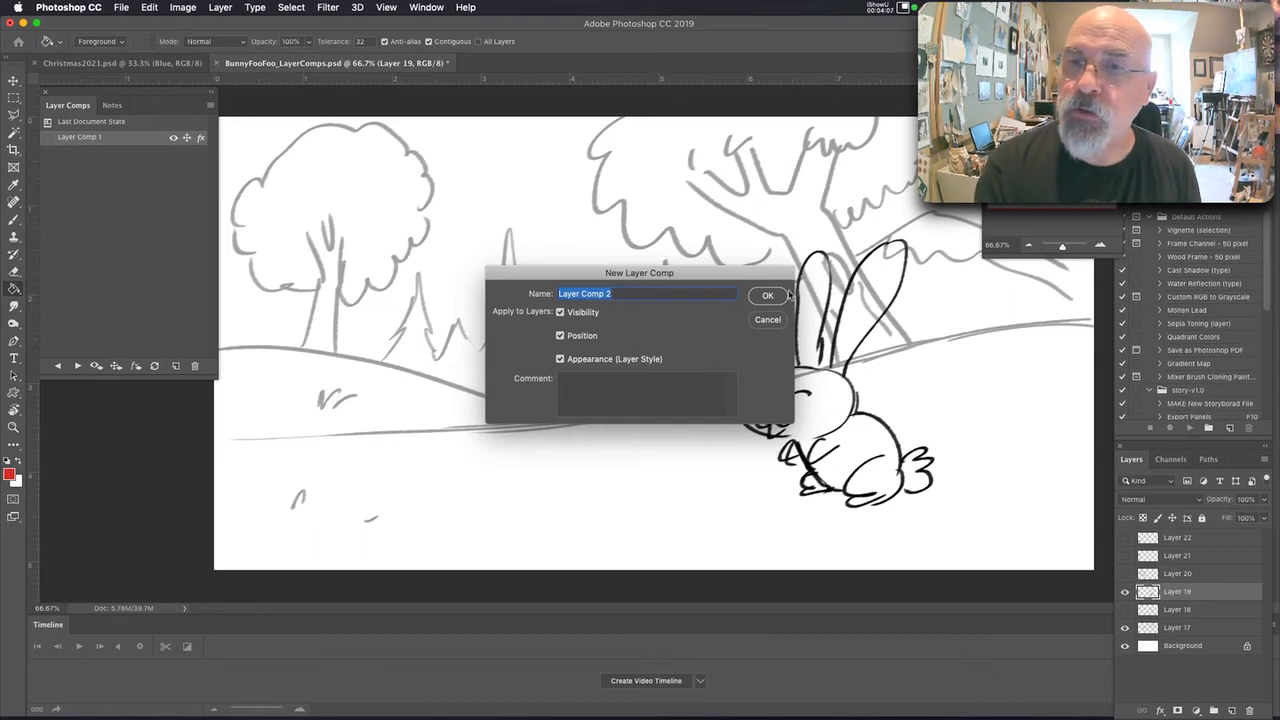
left_click(768, 296)
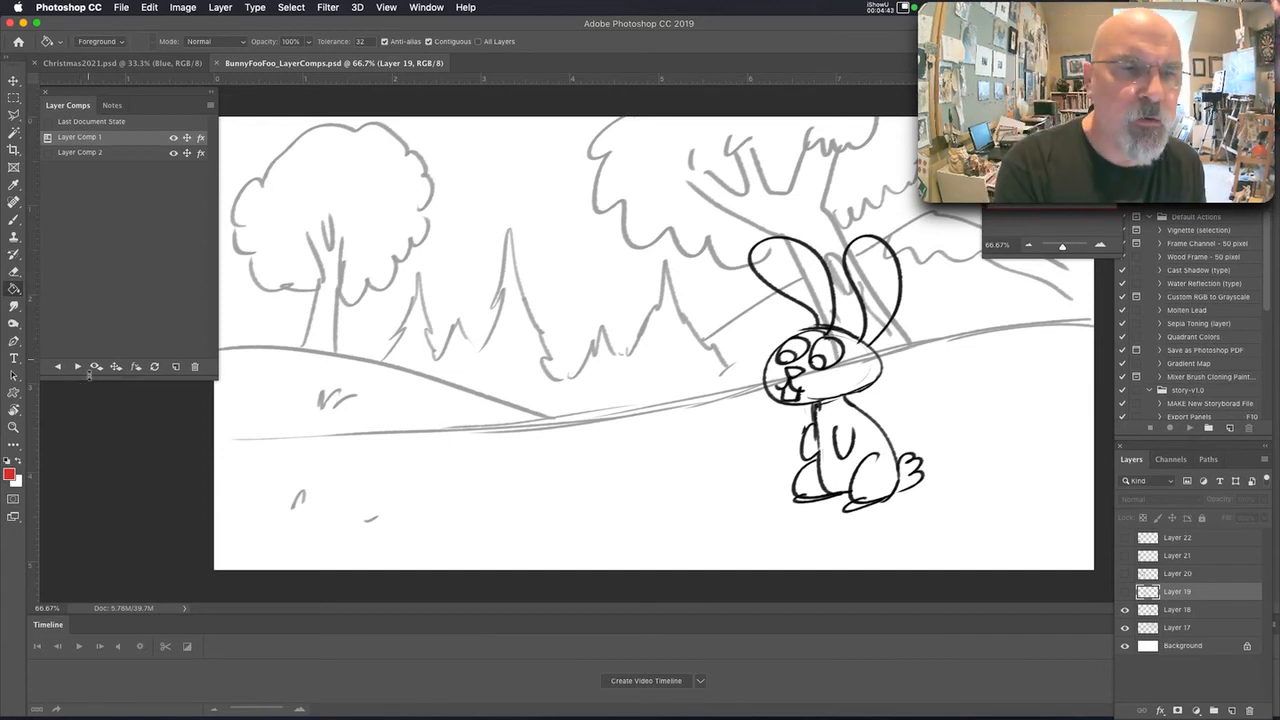
left_click(80, 152)
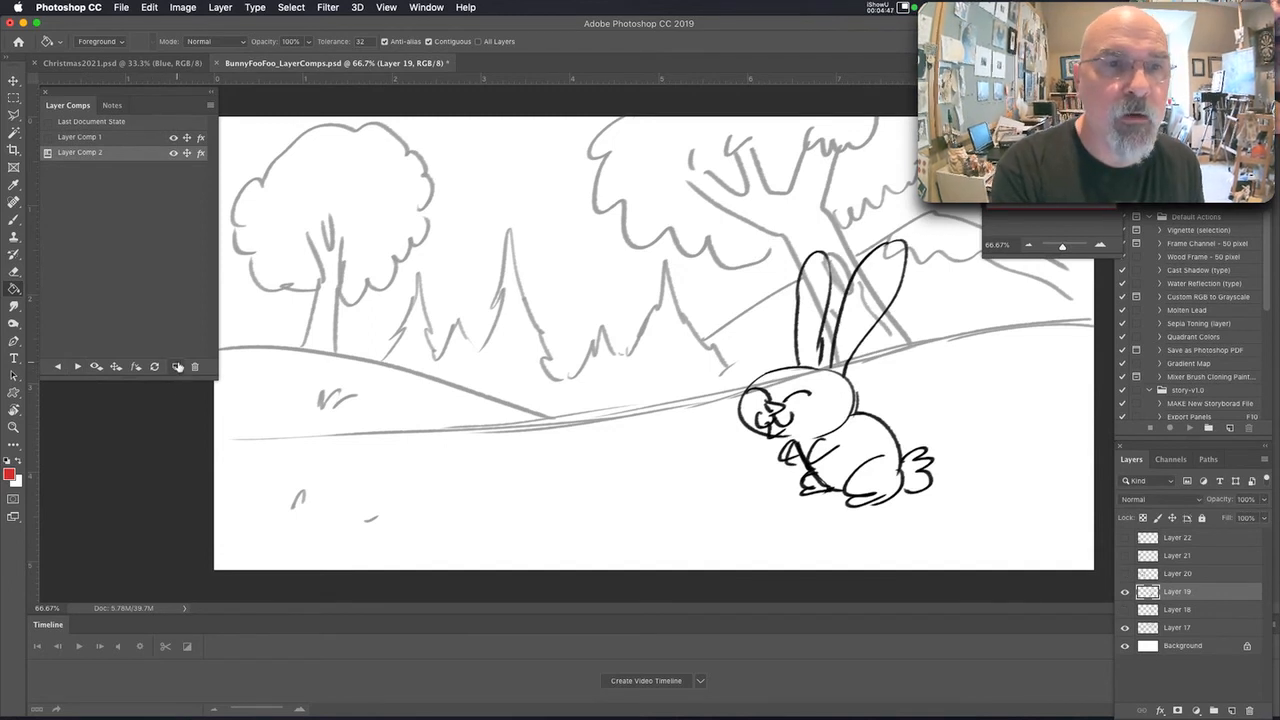
Create Layer Comps 4 and 5 for the leaping bunny poses and return to Layer Comp 1.
left_click(176, 366)
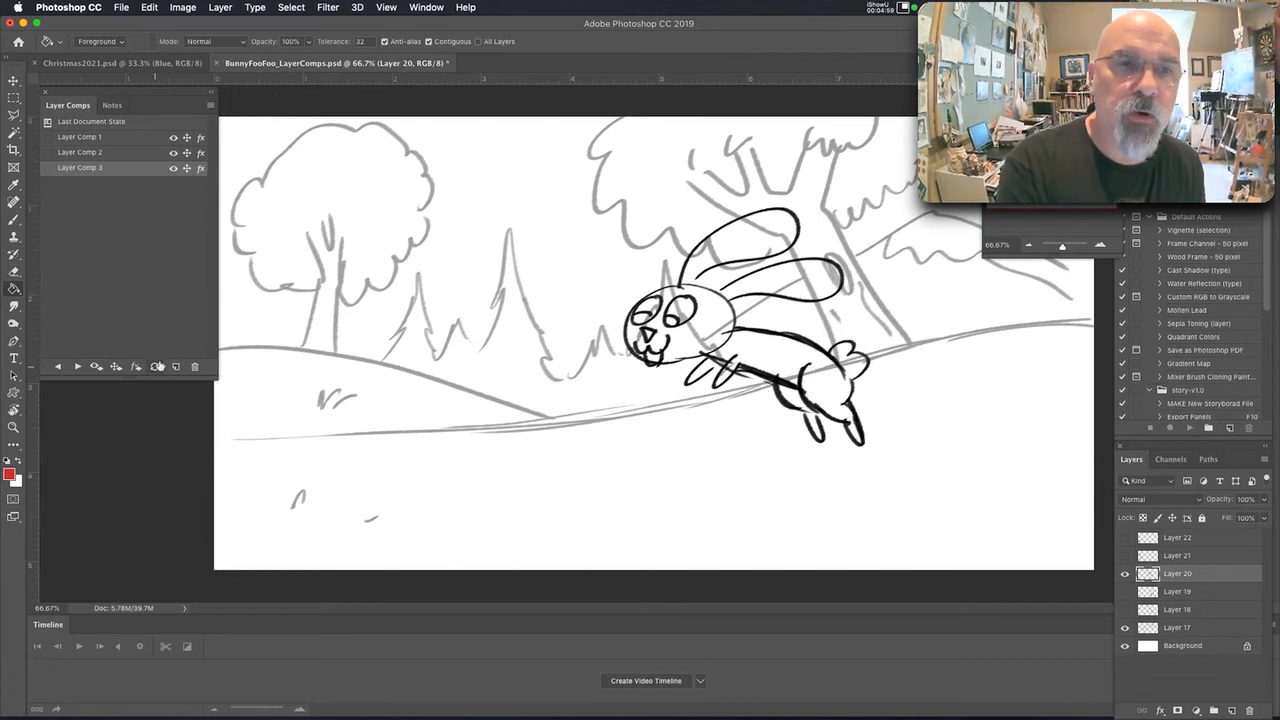
left_click(80, 152)
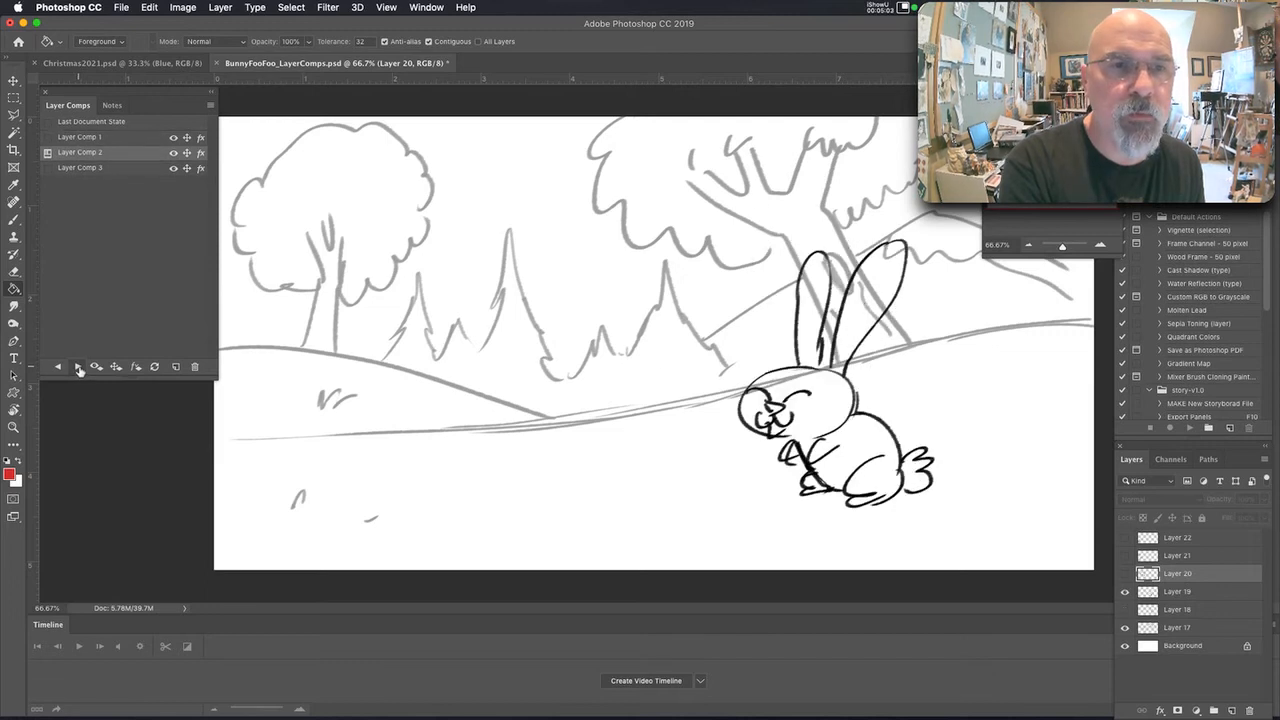
left_click(80, 136)
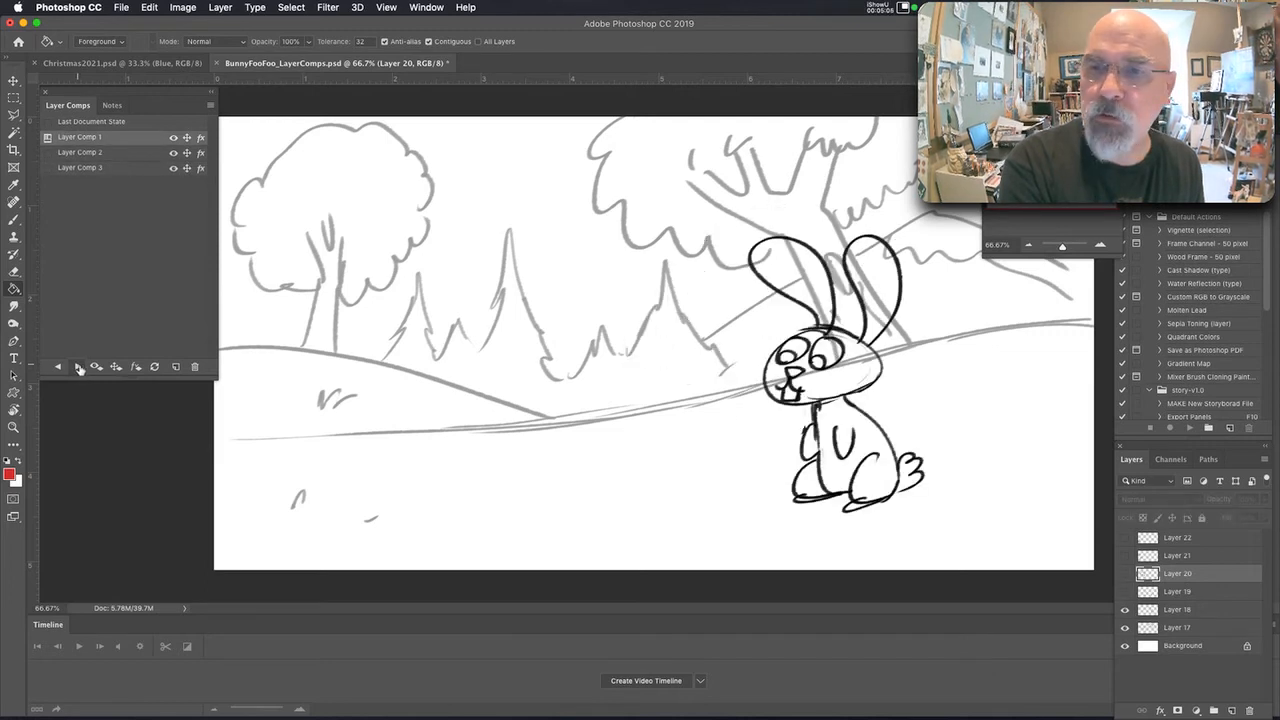
left_click(80, 168)
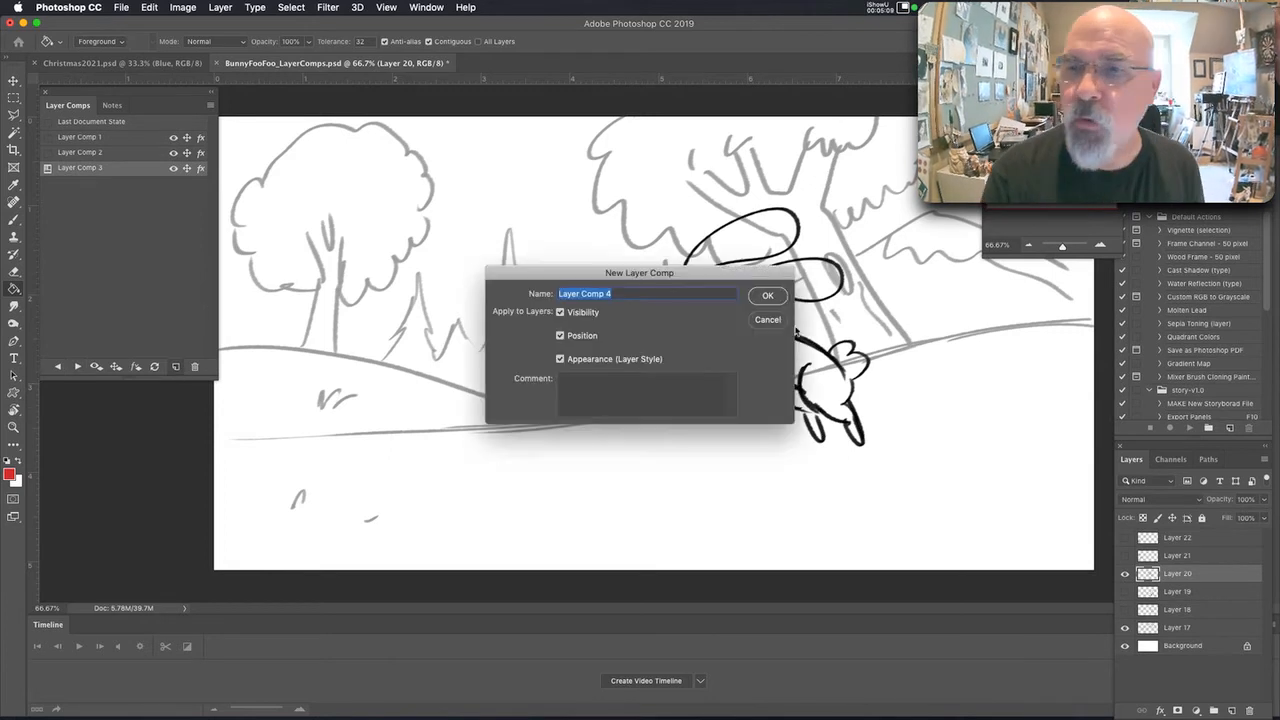
left_click(768, 296)
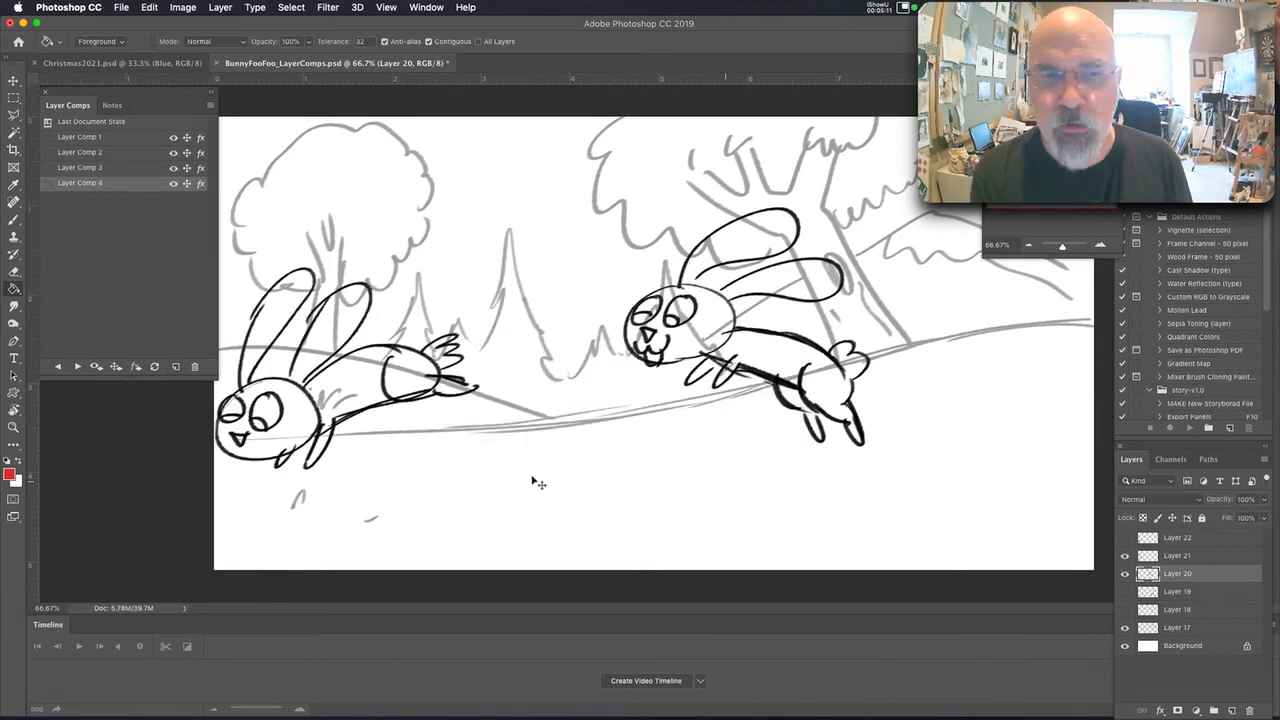
left_click_drag(320, 380, 650, 370)
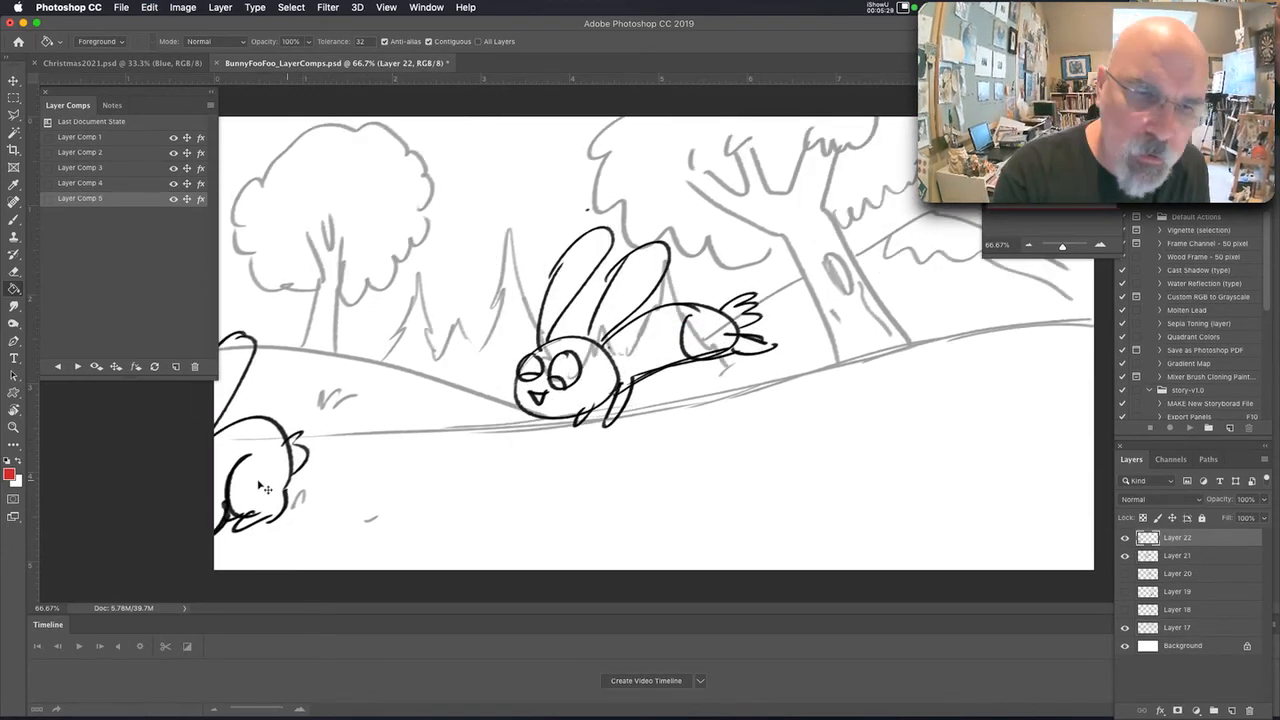
left_click_drag(264, 486, 560, 440)
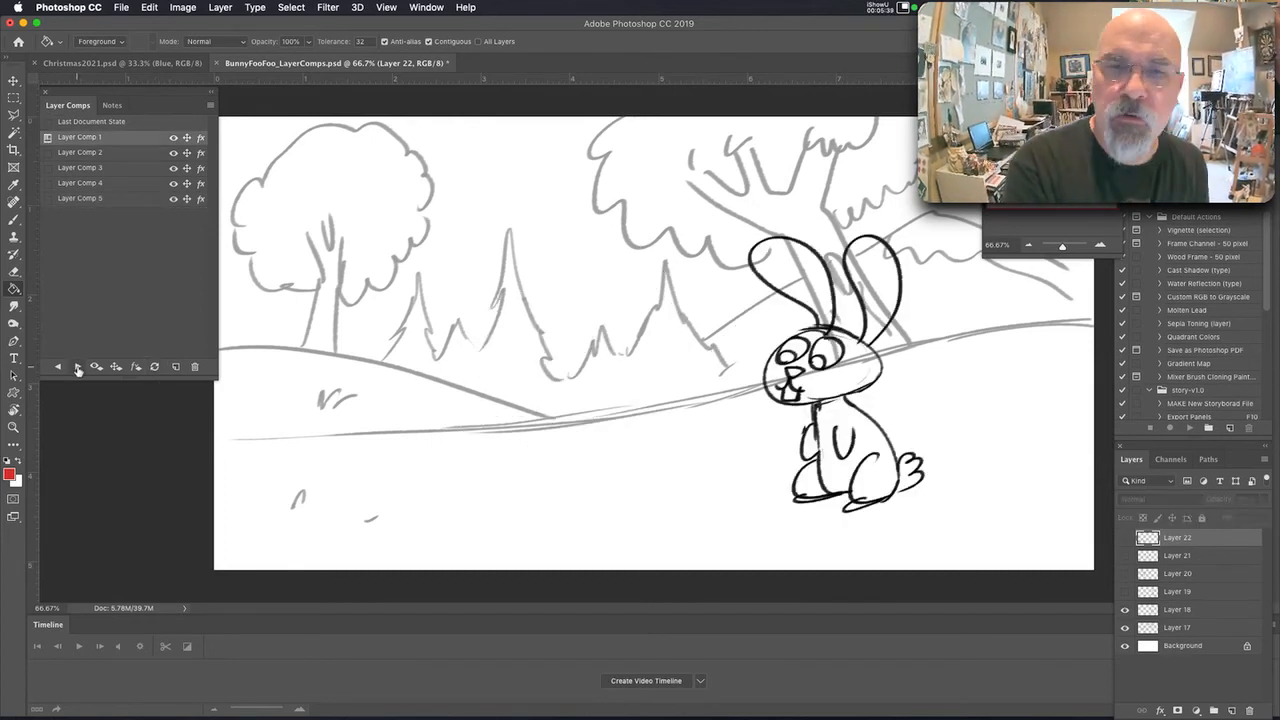
Delete the stray comp, create Layer Comp 6 for the upright sitting bunny, then reapply Layer Comp 1.
left_click(80, 198)
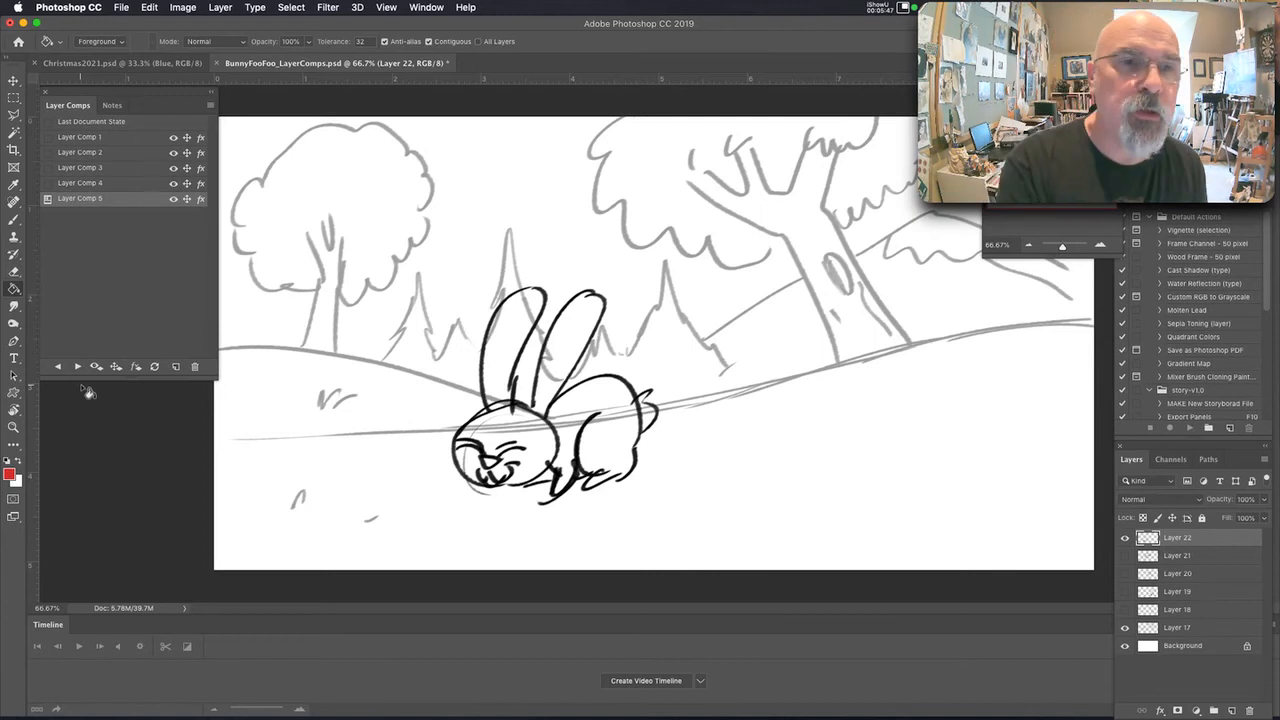
left_click(136, 366)
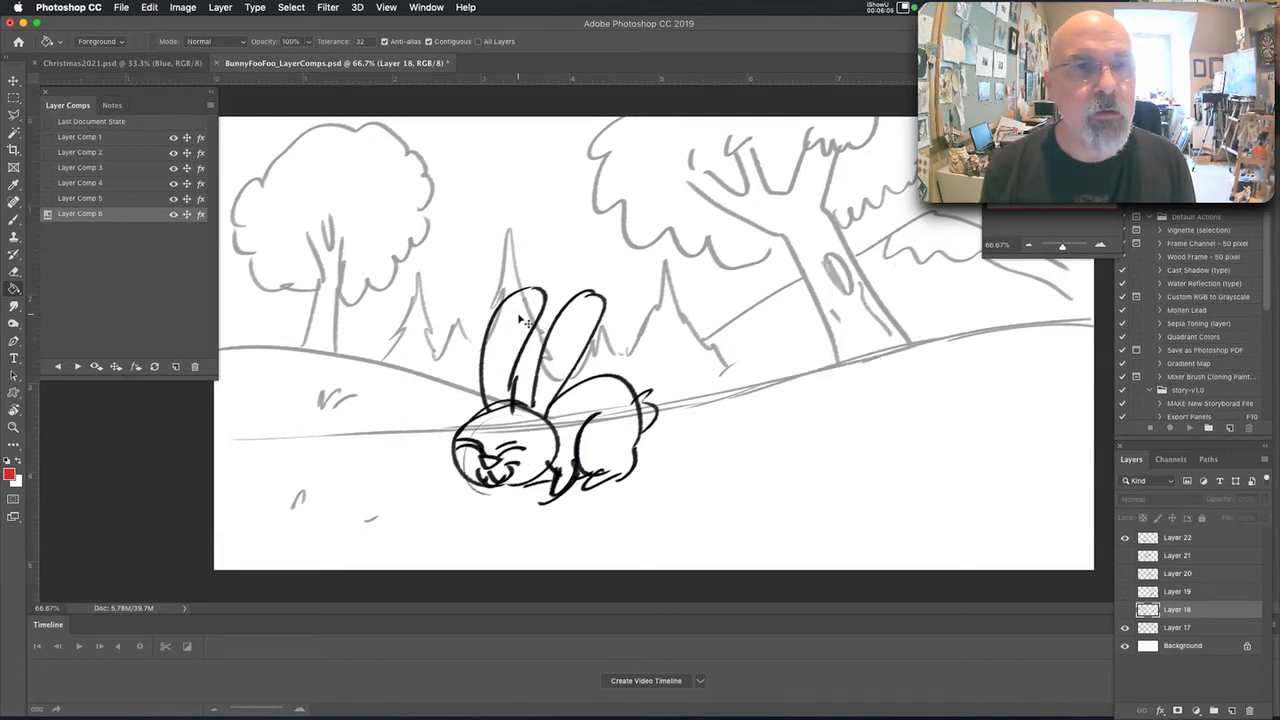
left_click(196, 366)
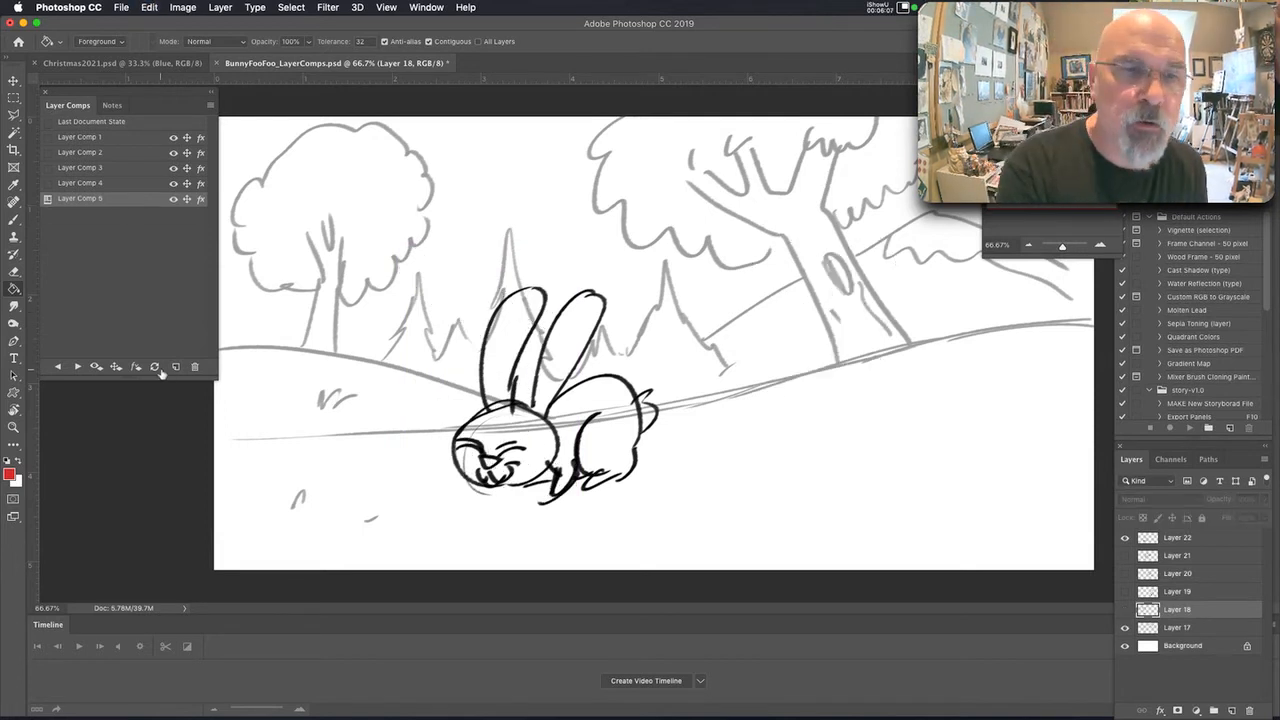
left_click(156, 366)
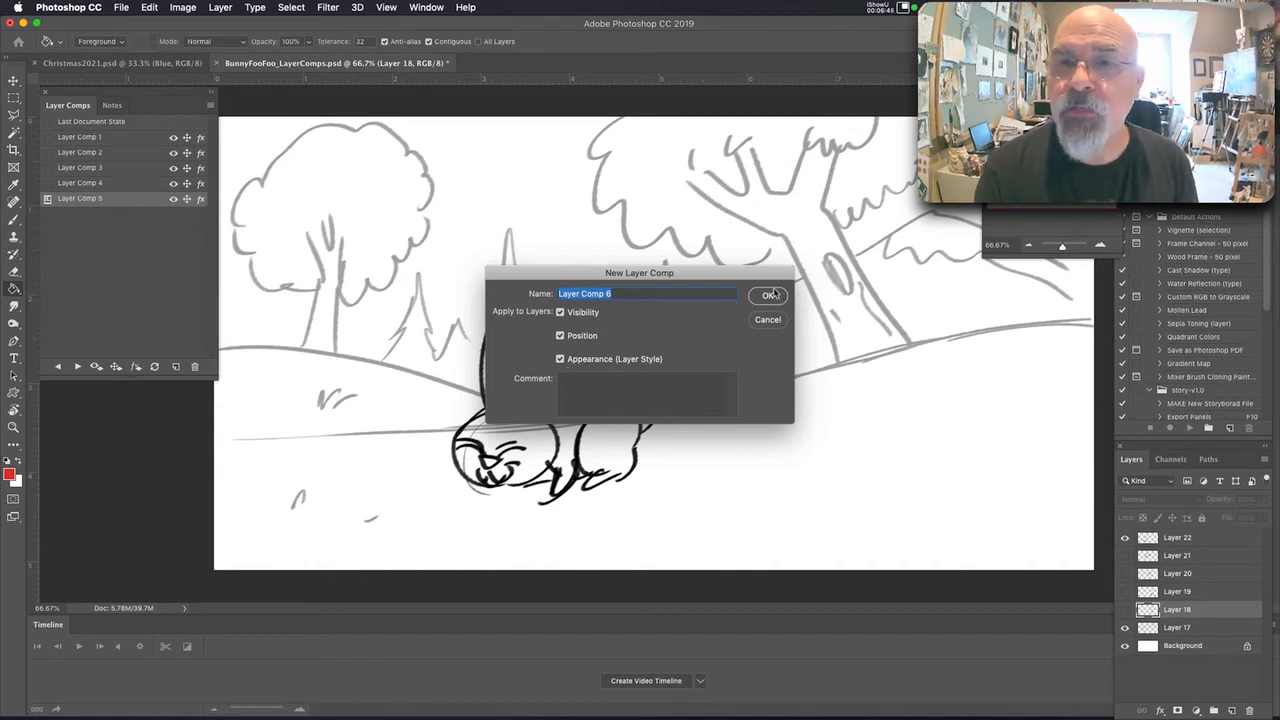
left_click(768, 296)
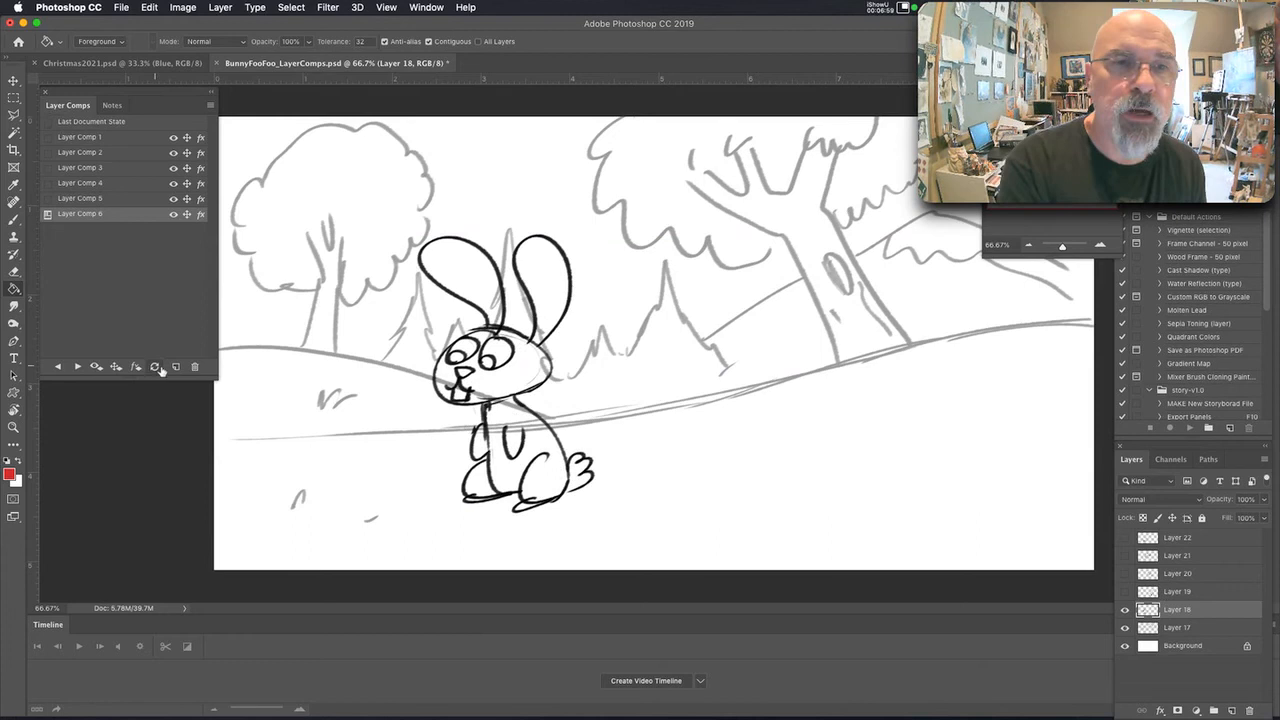
left_click(80, 136)
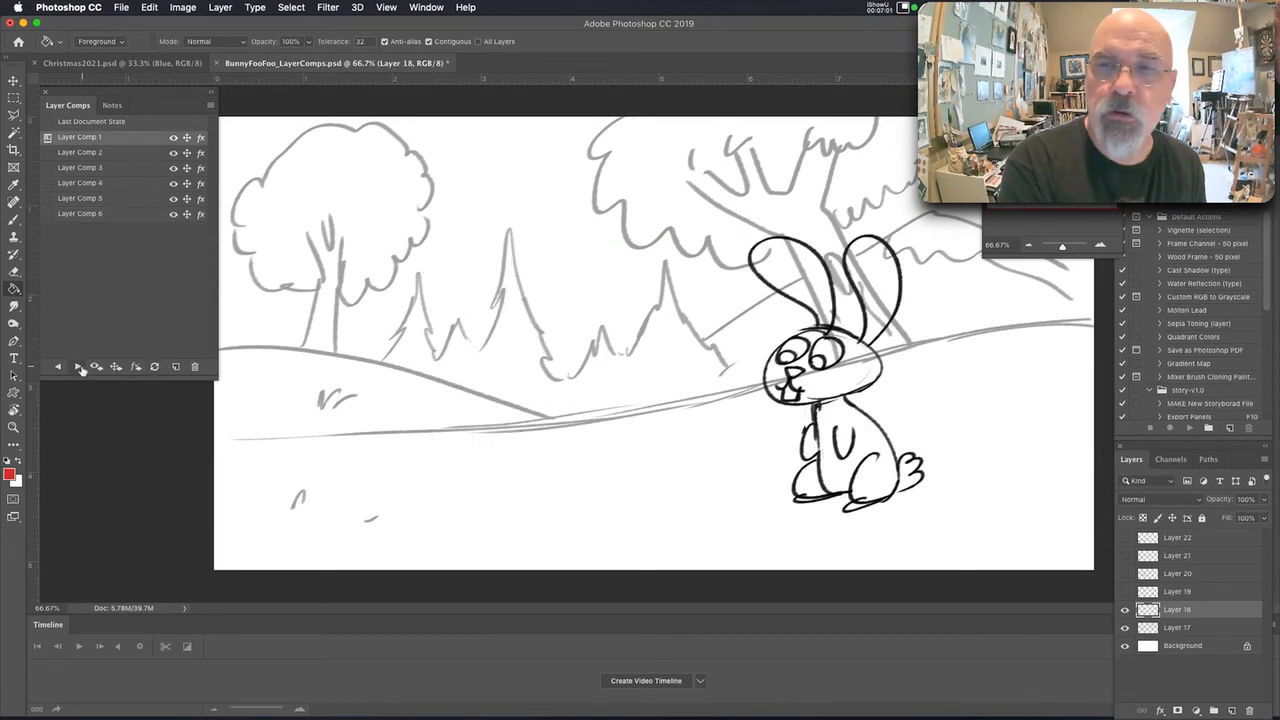
Create Layer Comps 7 to 10 for the remaining crouching and leaping bunny frames.
left_click(80, 212)
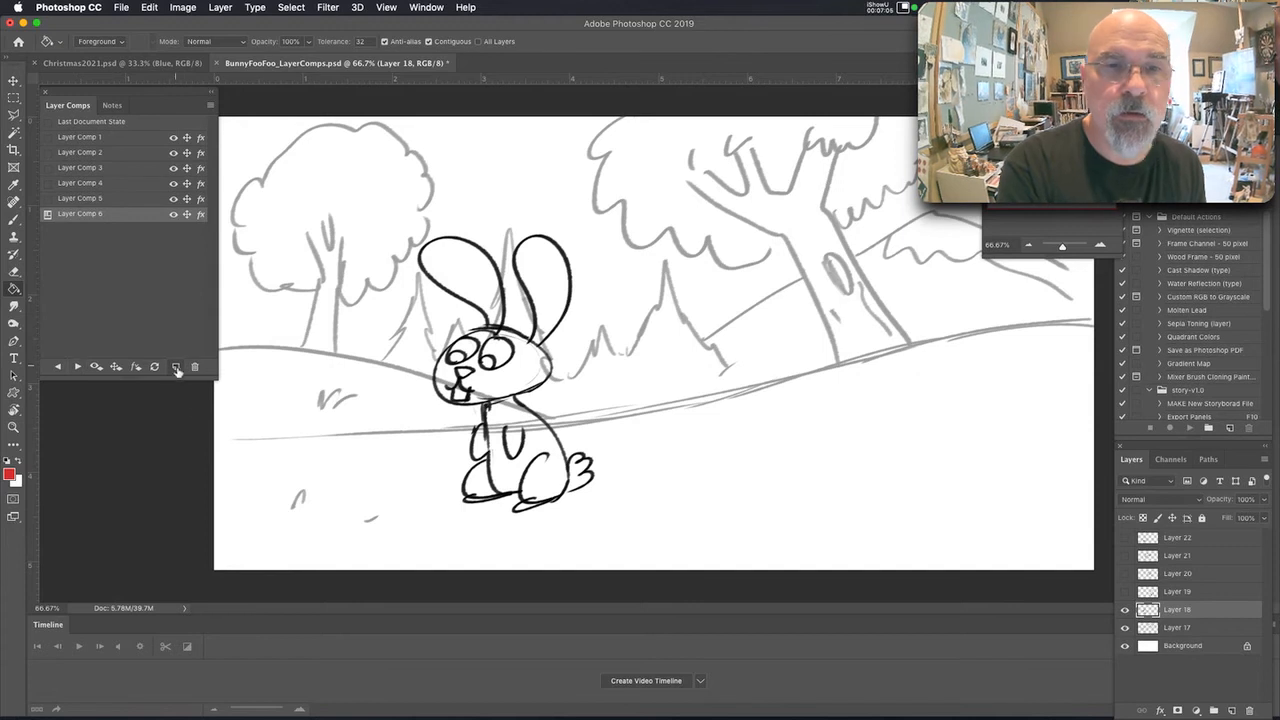
left_click(176, 366)
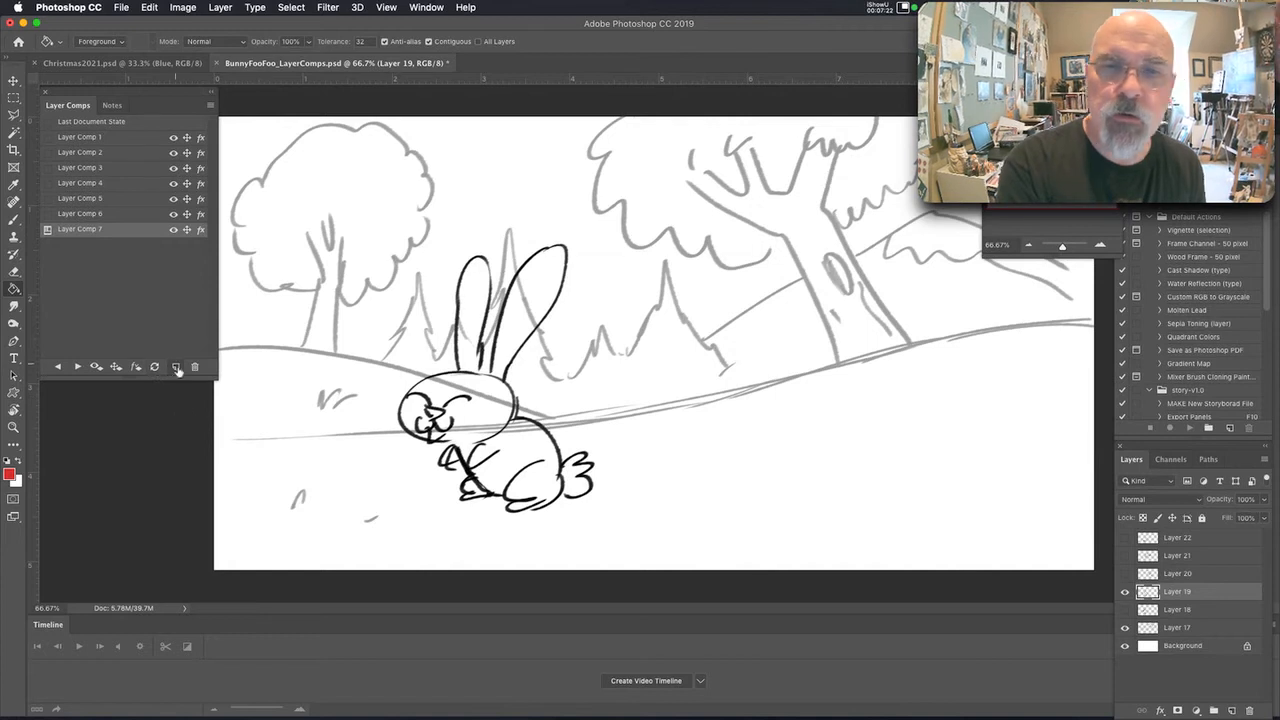
left_click(176, 366)
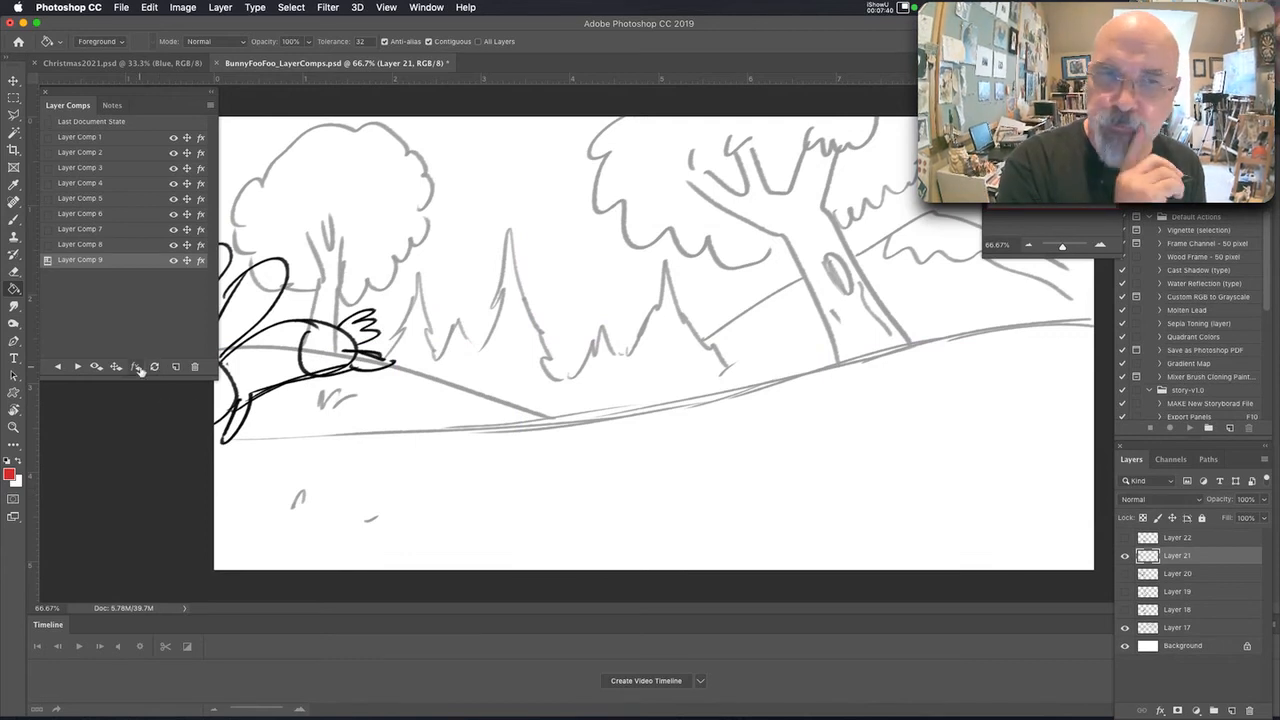
left_click(136, 366)
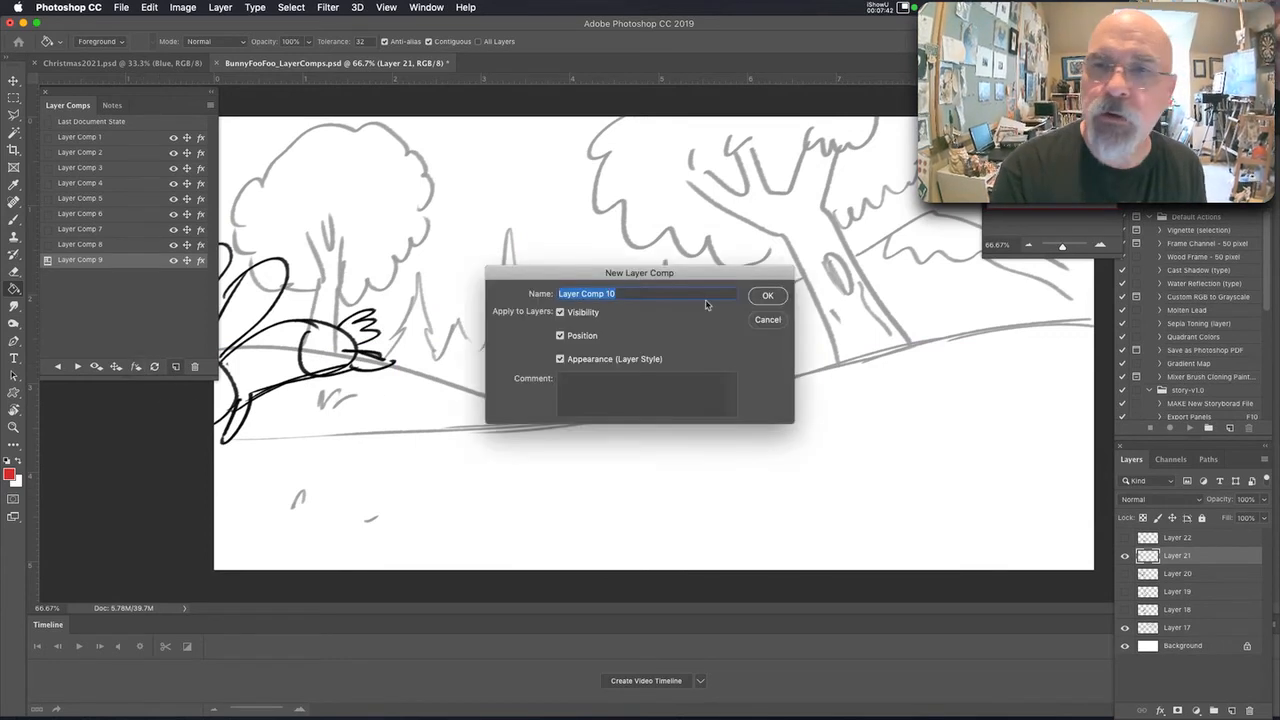
left_click(768, 296)
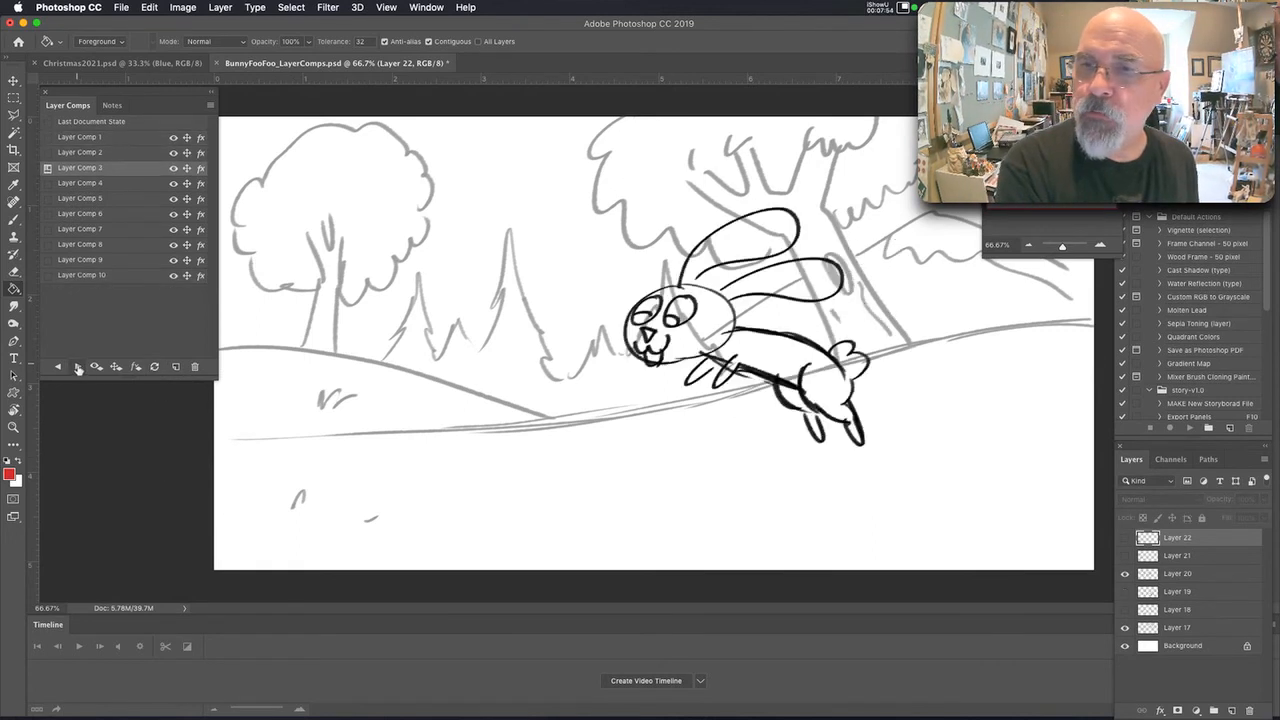
Apply Layer Comp 10 with the bunny leaving the frame and bring up the File menu.
left_click(80, 260)
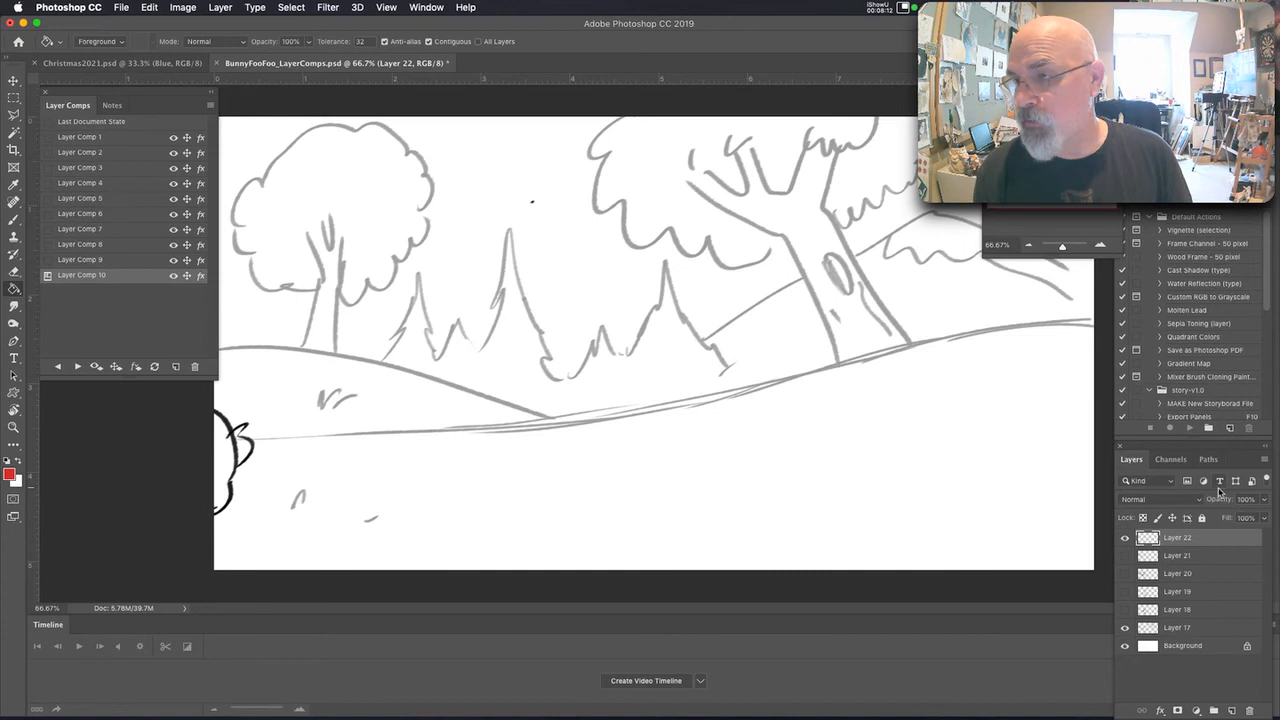
mouse_move(1220, 480)
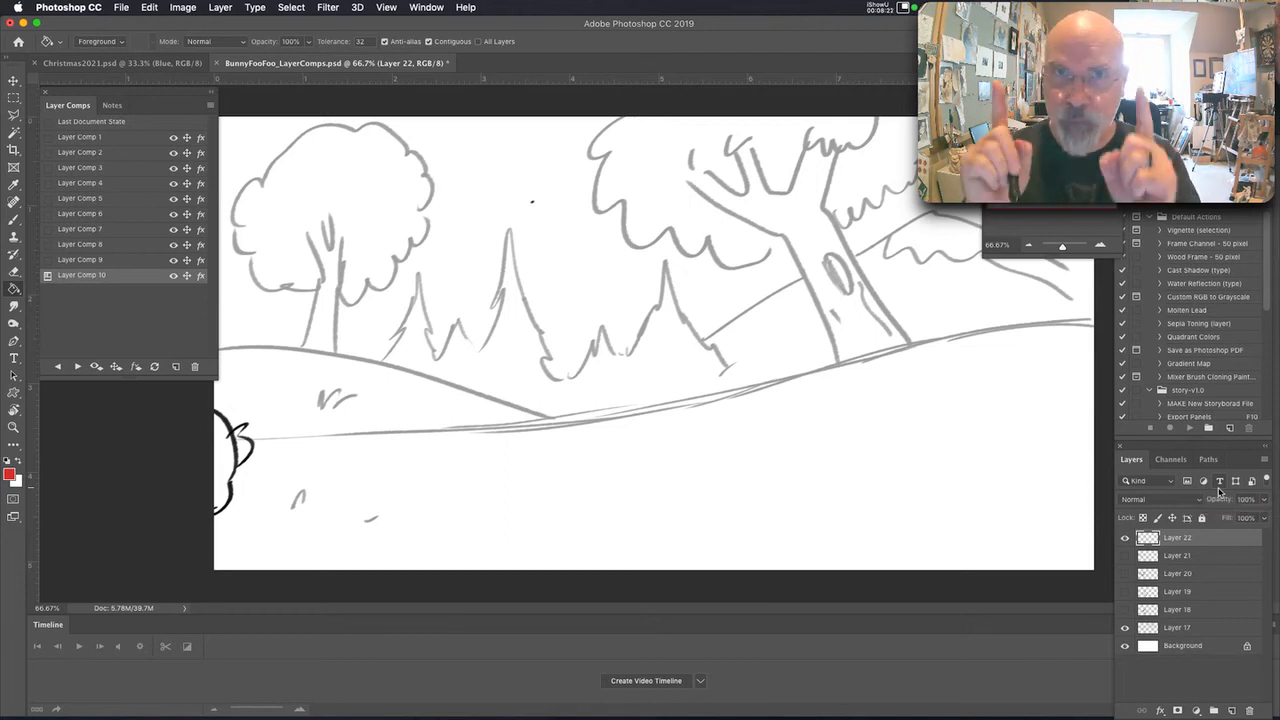
left_click(120, 8)
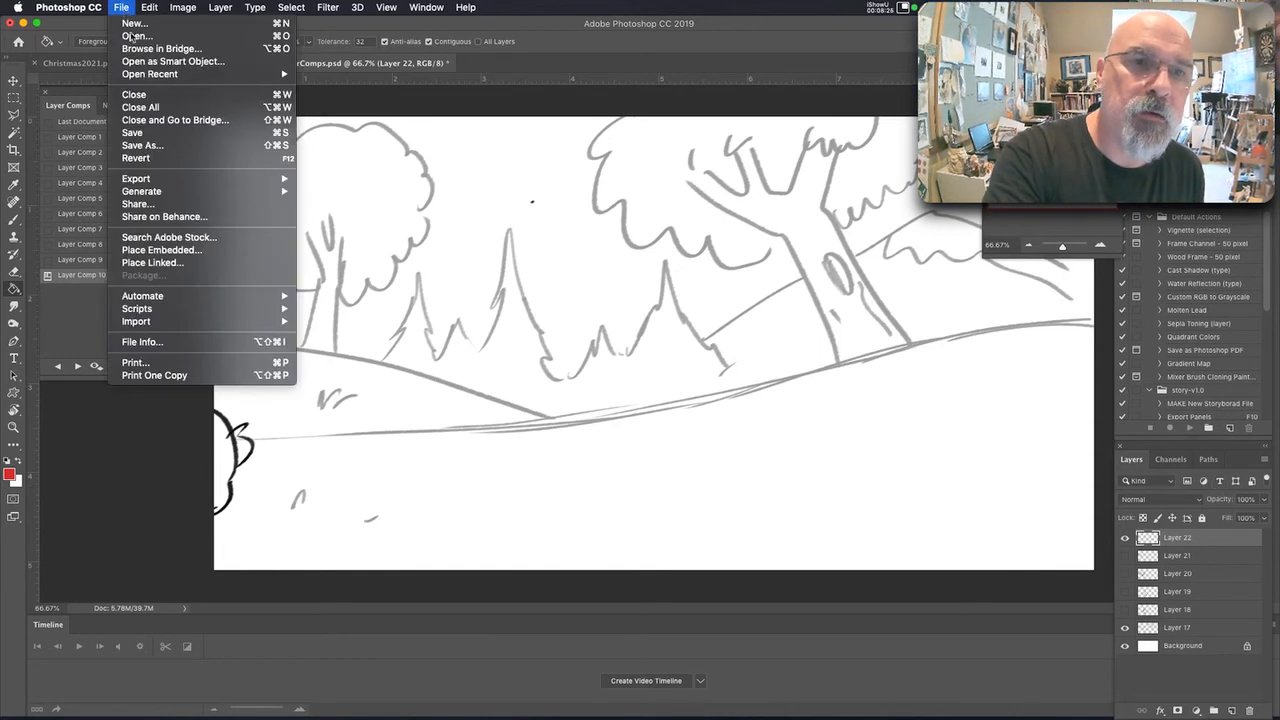
mouse_move(136, 178)
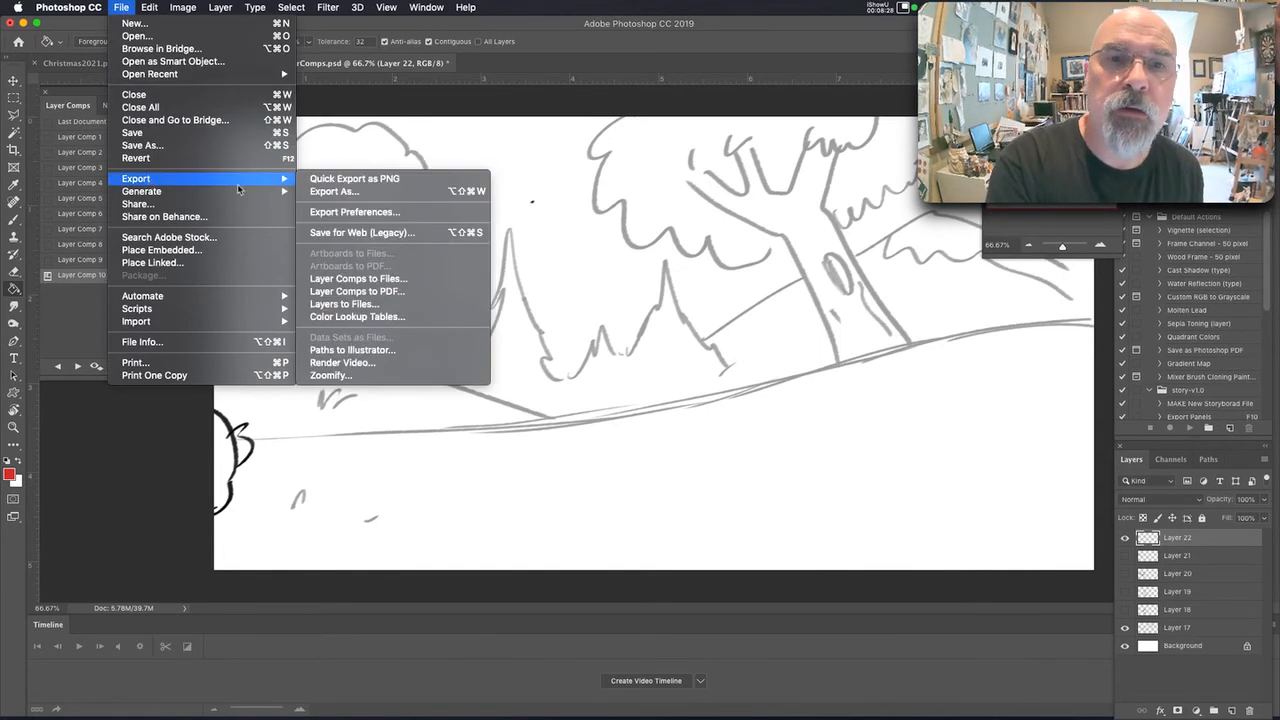
mouse_move(416, 272)
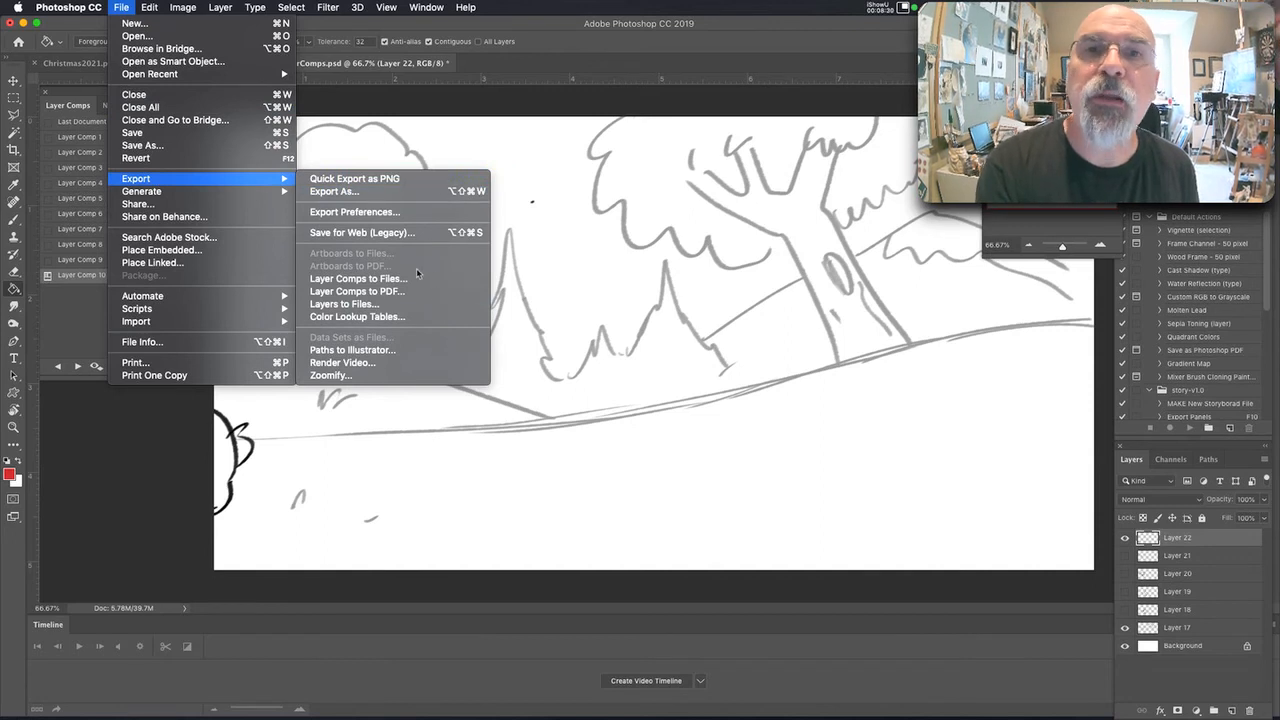
mouse_move(354, 212)
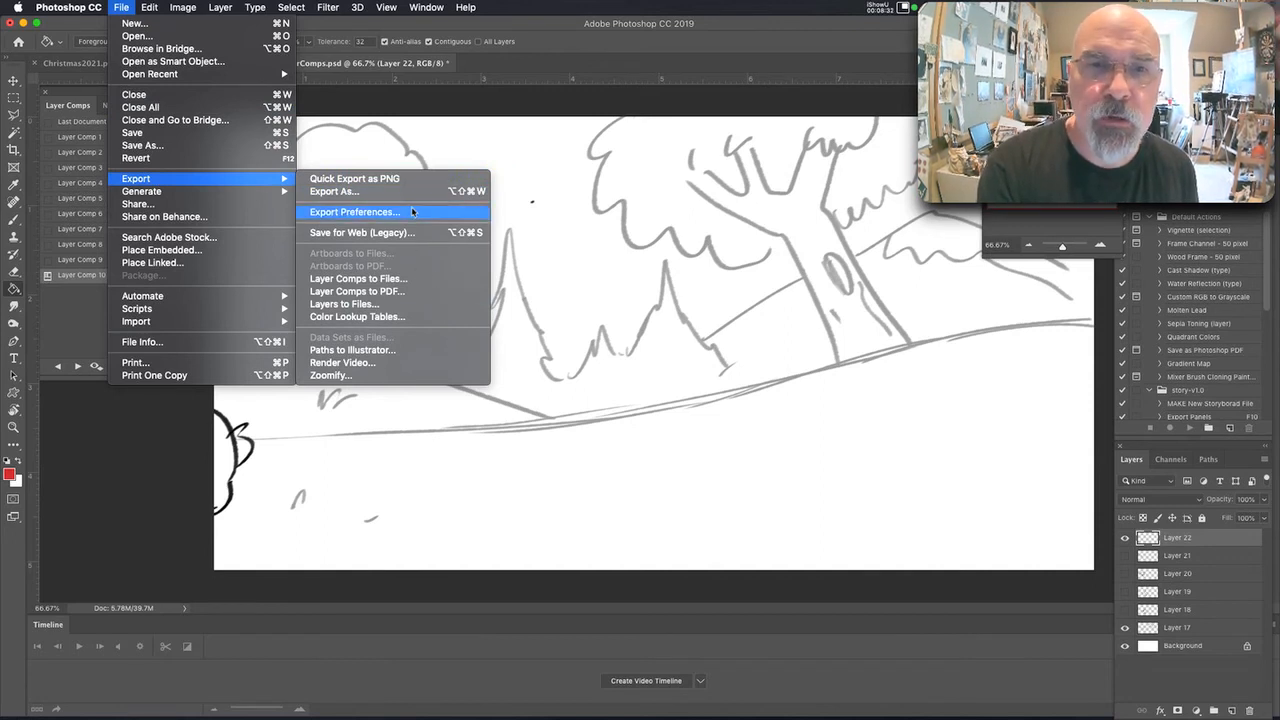
mouse_move(356, 278)
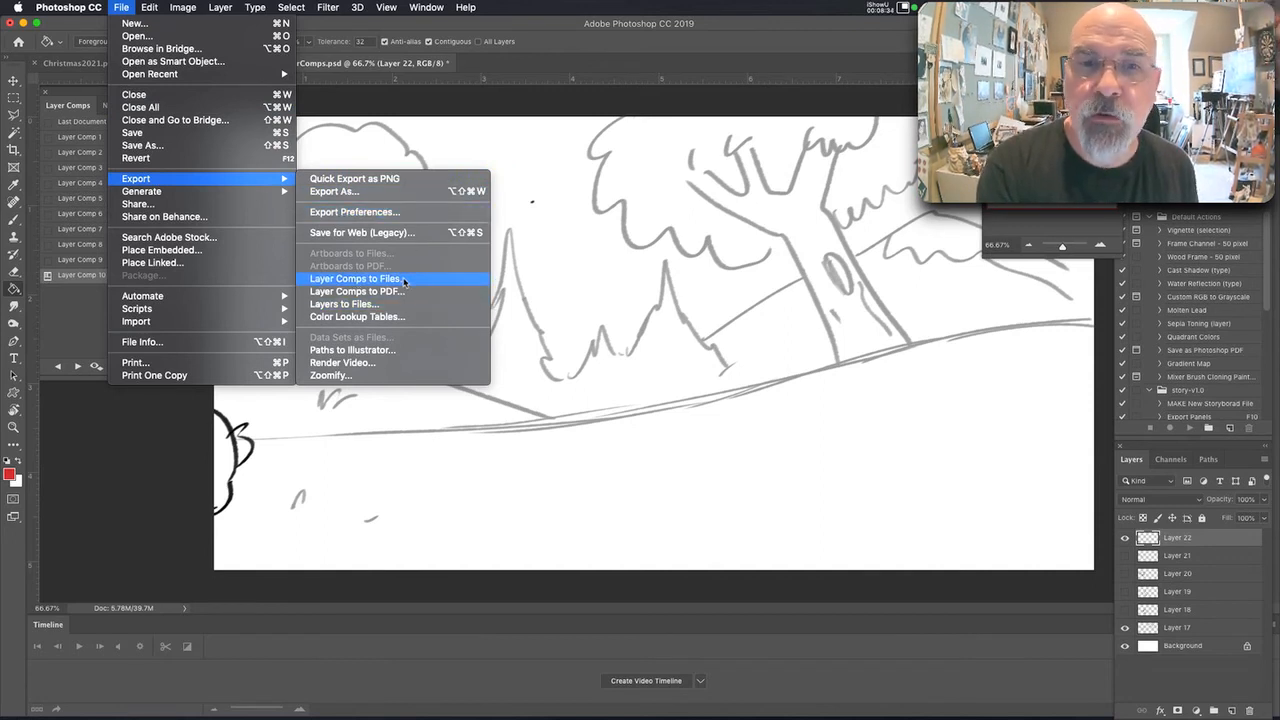
Bring up the Layer Comps To Files export dialog, set to JPEG at quality 12.
left_click(356, 278)
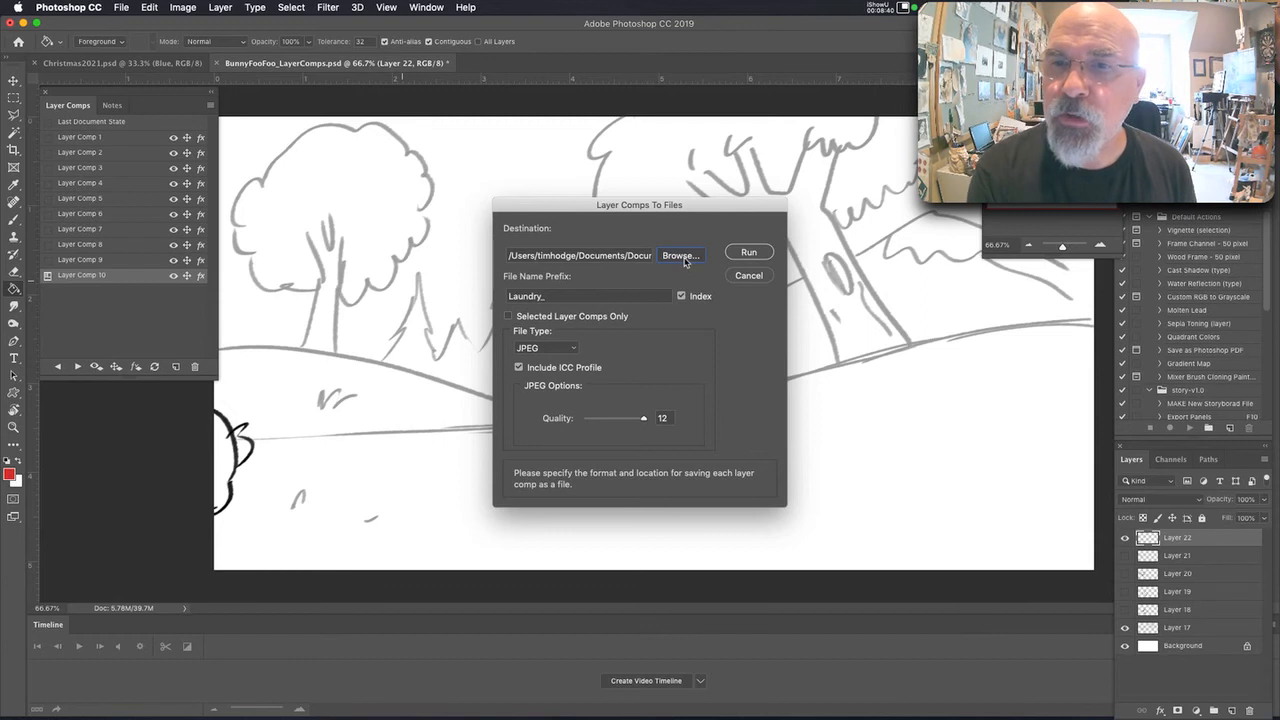
Create a new Bunny test folder inside Creature Teacher > Storyboarding as the export destination.
left_click(680, 256)
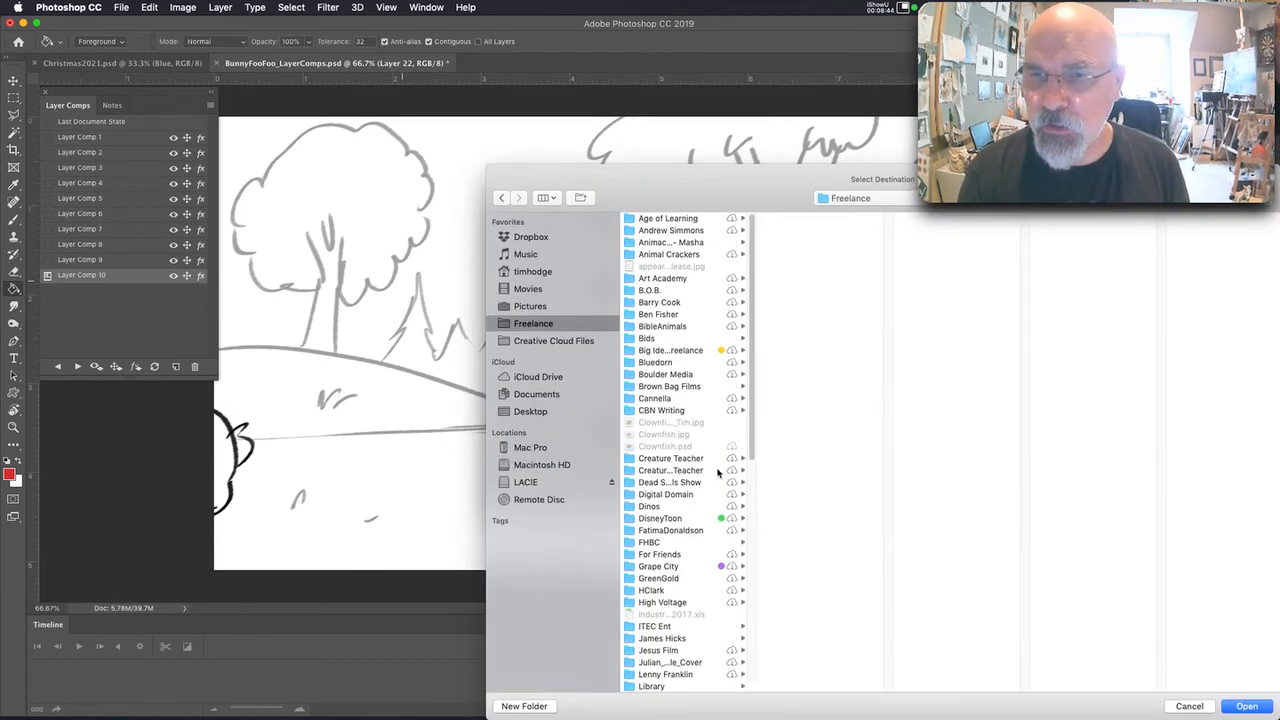
left_click(670, 458)
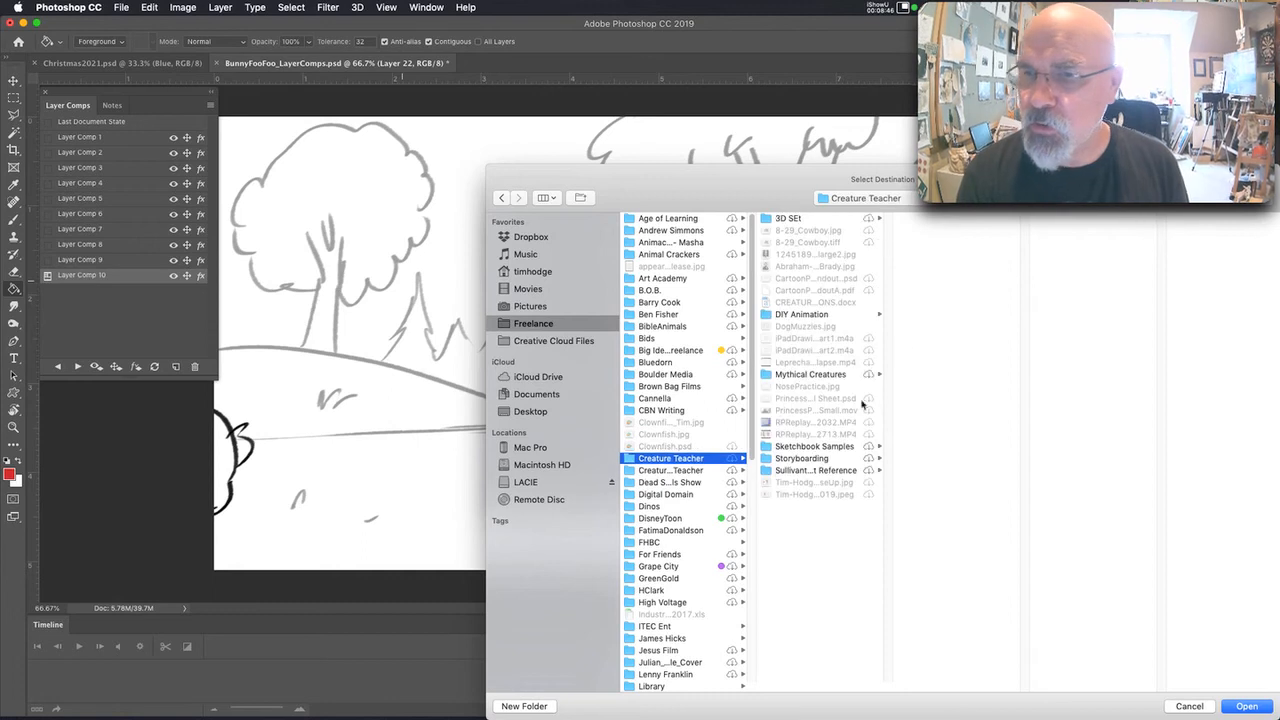
left_click(802, 458)
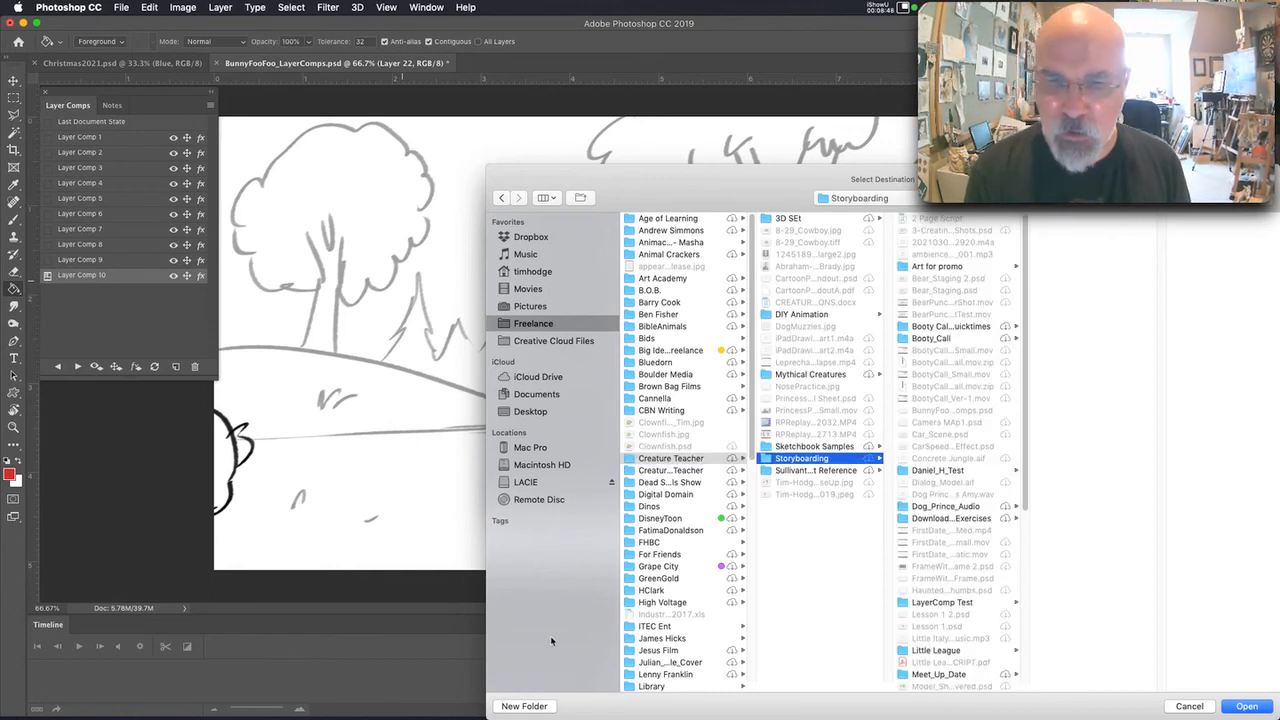
left_click(524, 706)
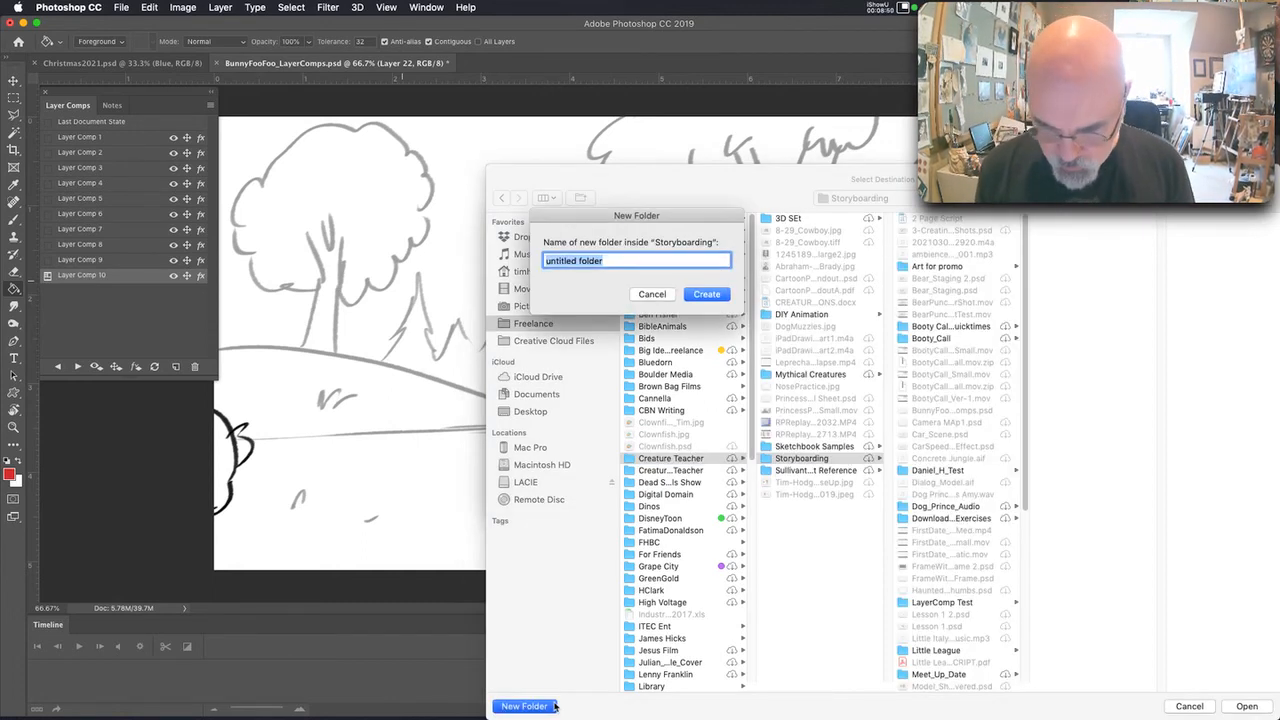
type("Bunnny Foofoo tes")
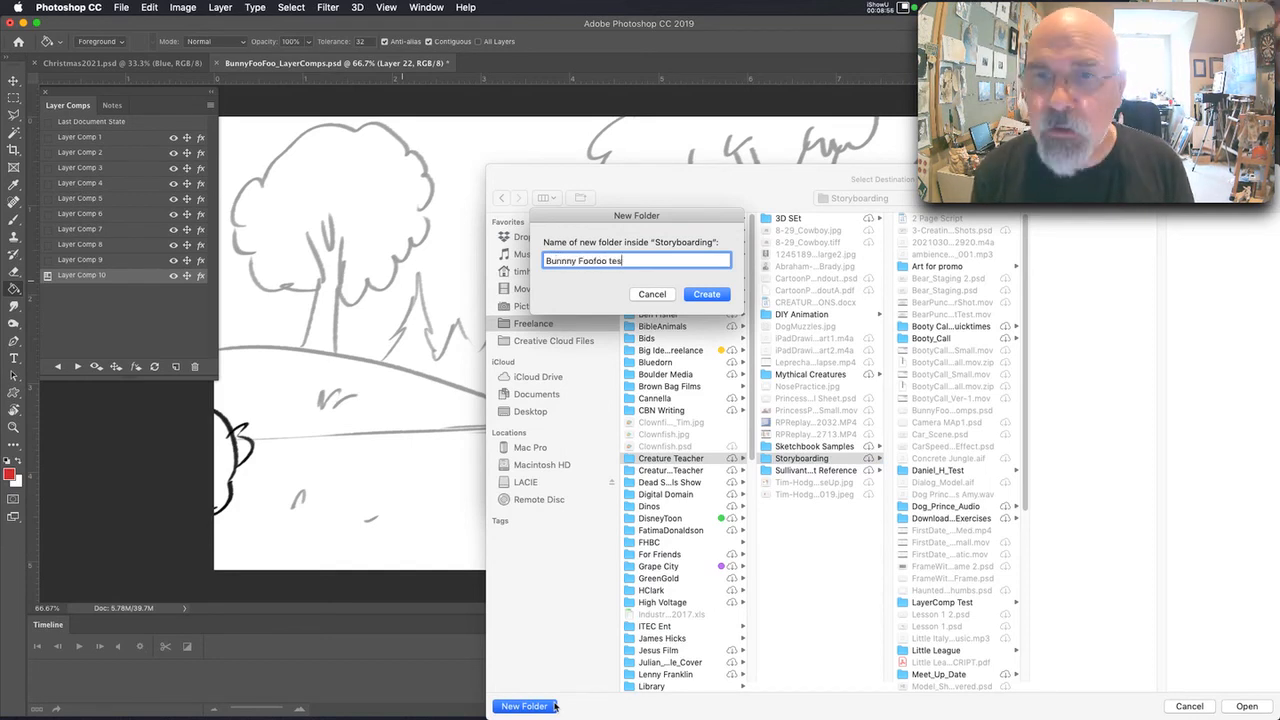
left_click(706, 292)
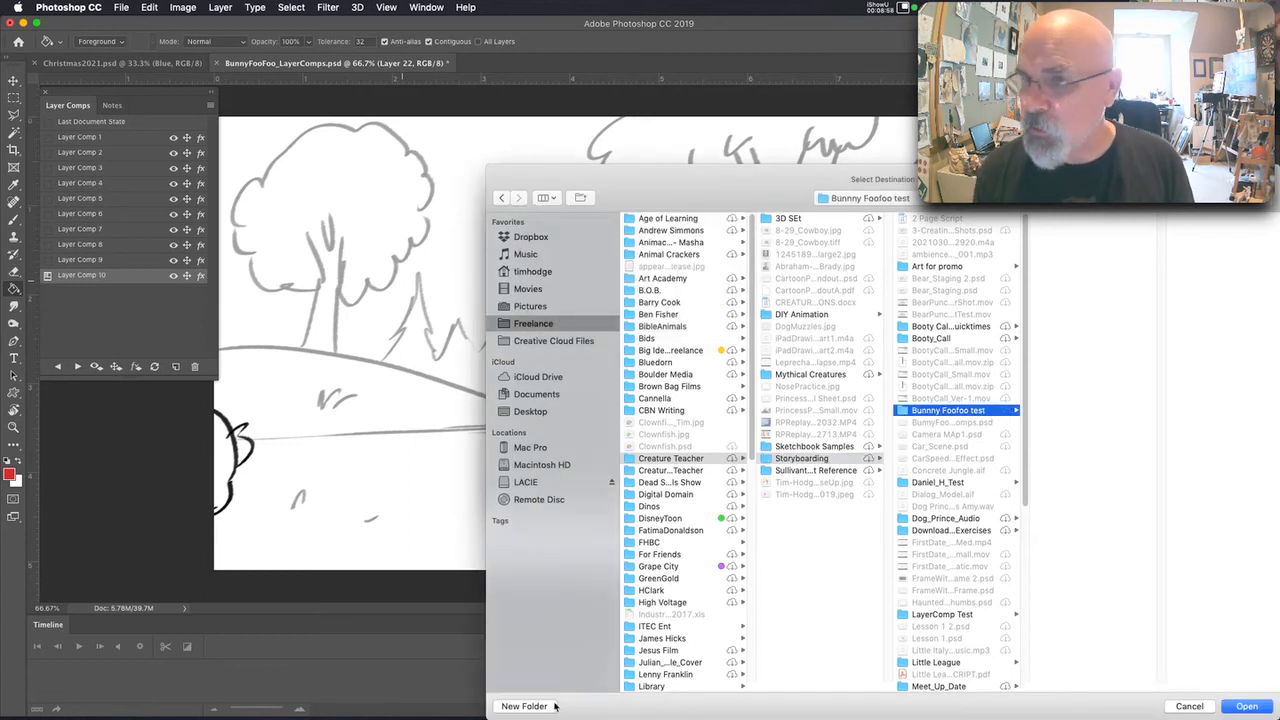
left_click(1244, 706)
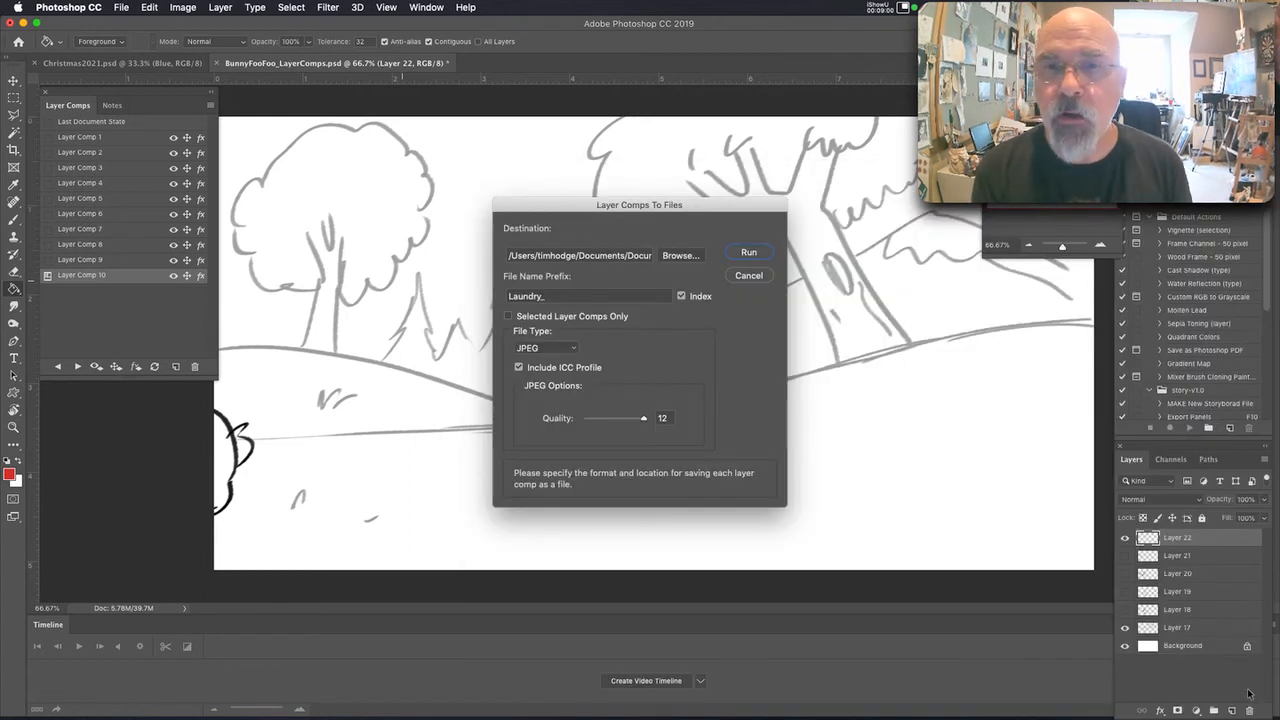
Export the ten layer comps as JPEGs with file name prefix BFF and dismiss the success alert.
triple_click(588, 296)
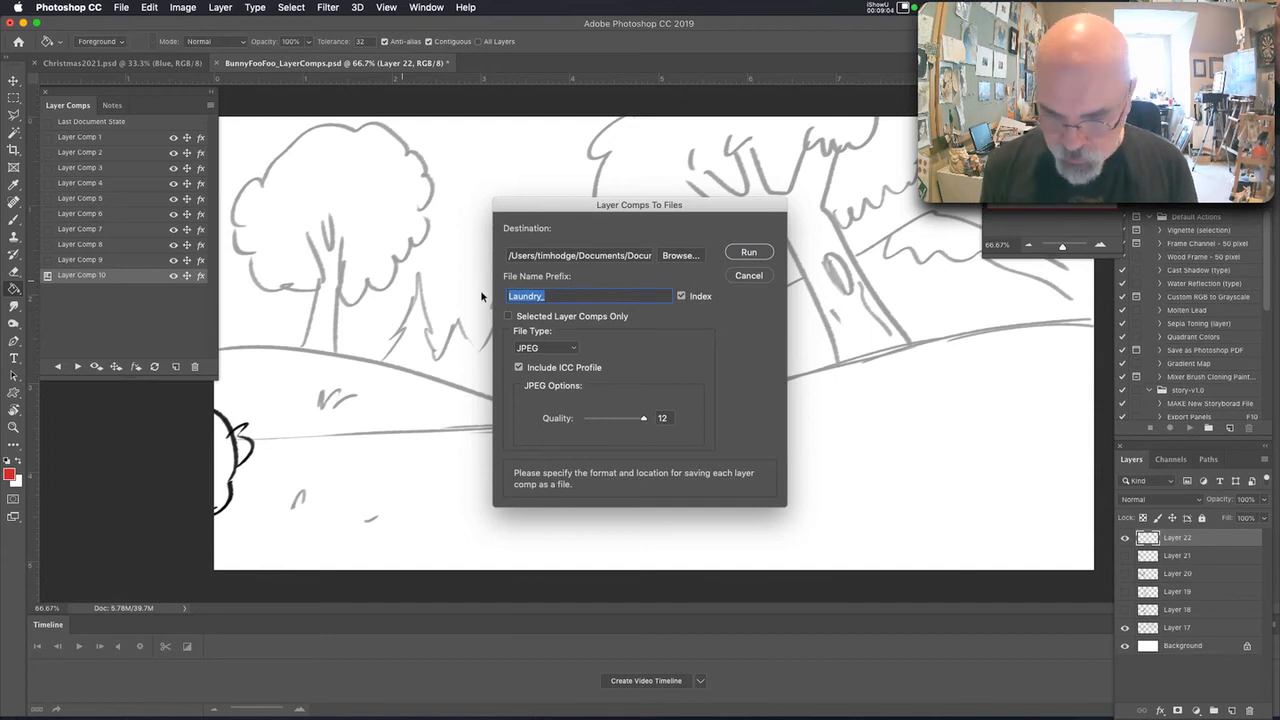
type("BFF")
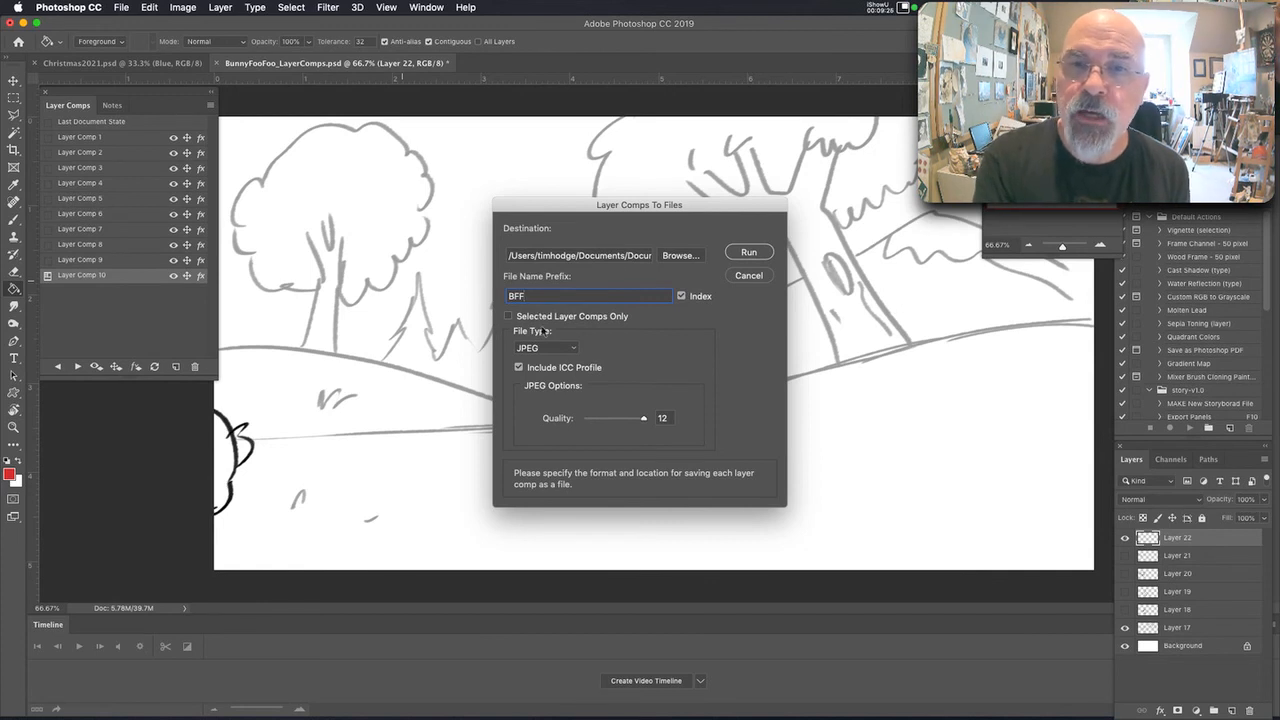
left_click(544, 348)
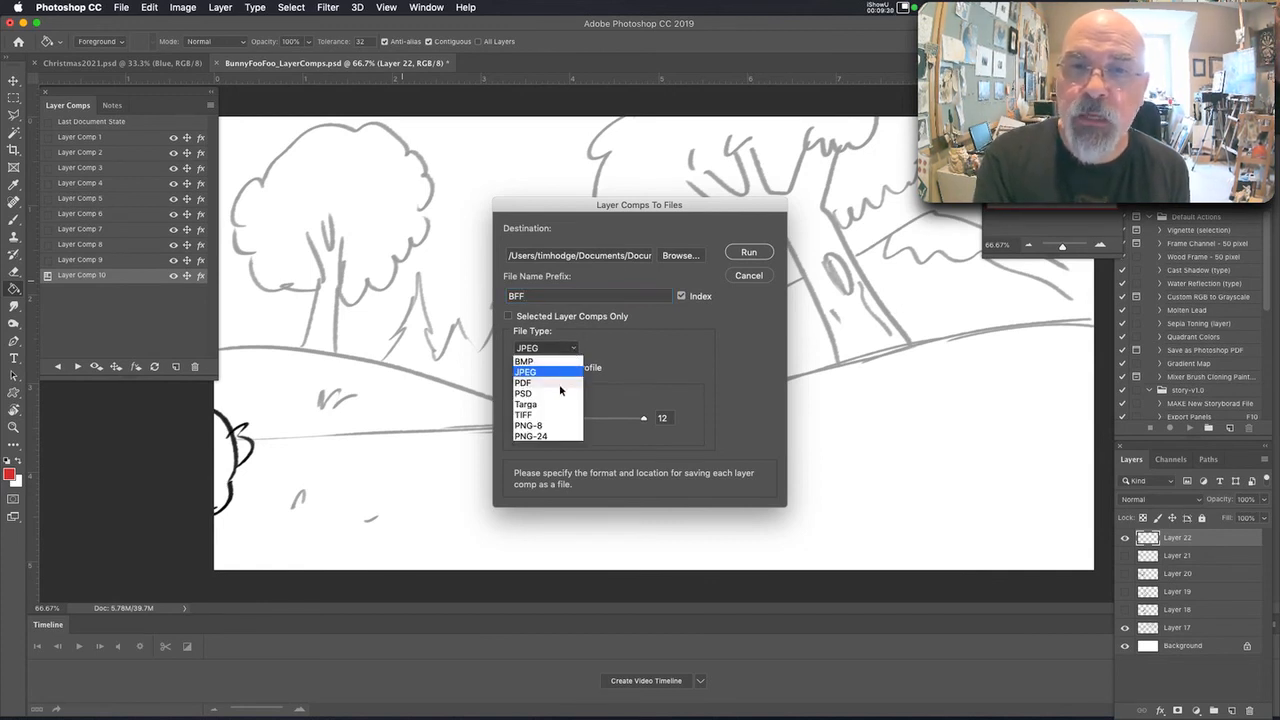
left_click(524, 370)
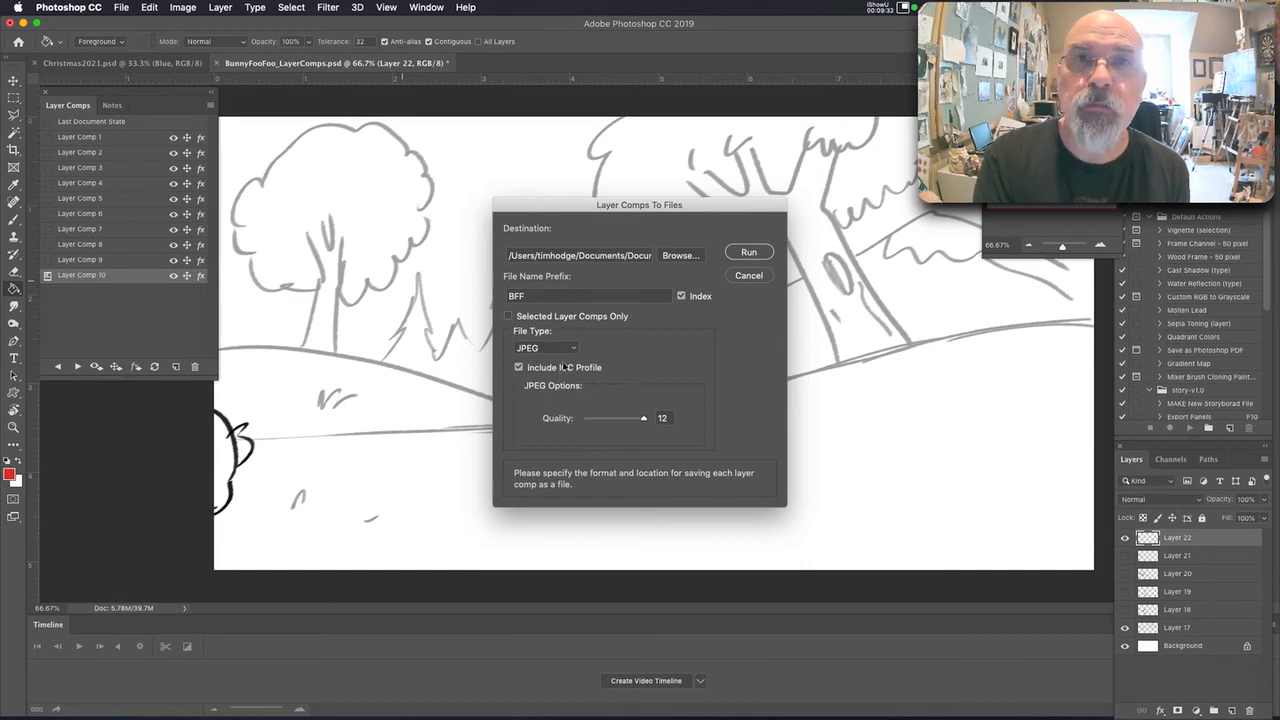
mouse_move(672, 456)
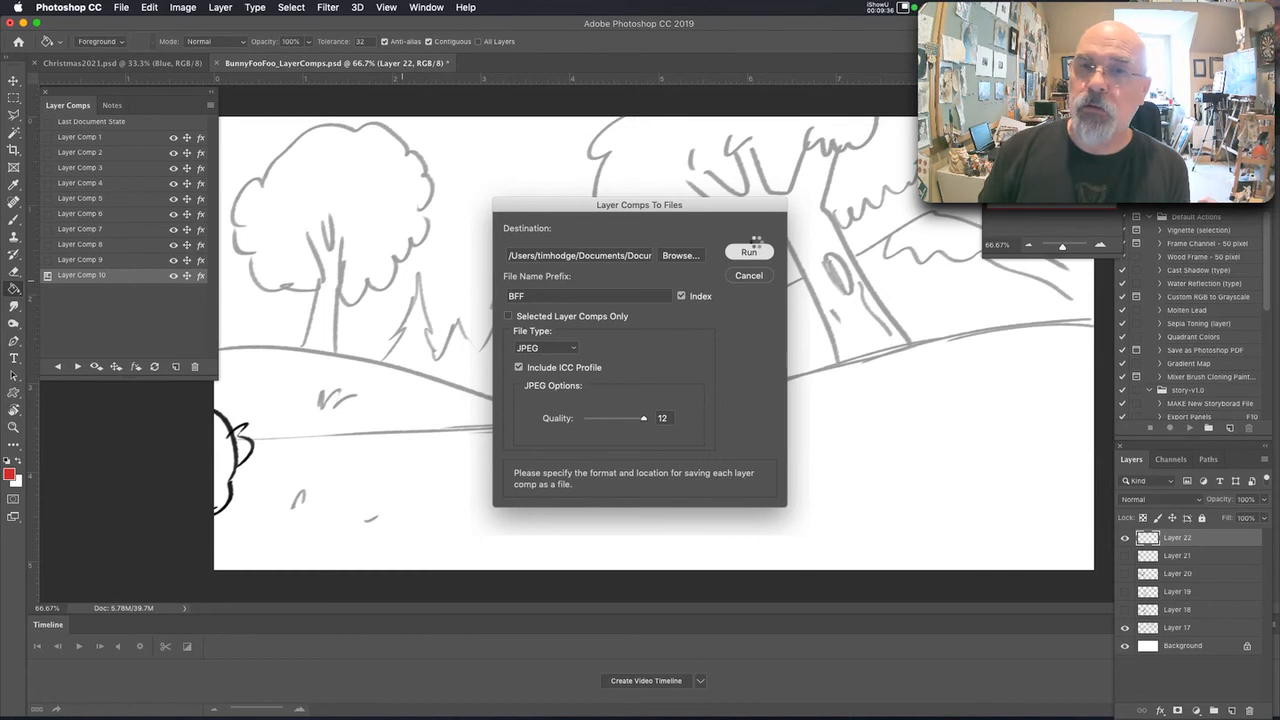
left_click(748, 250)
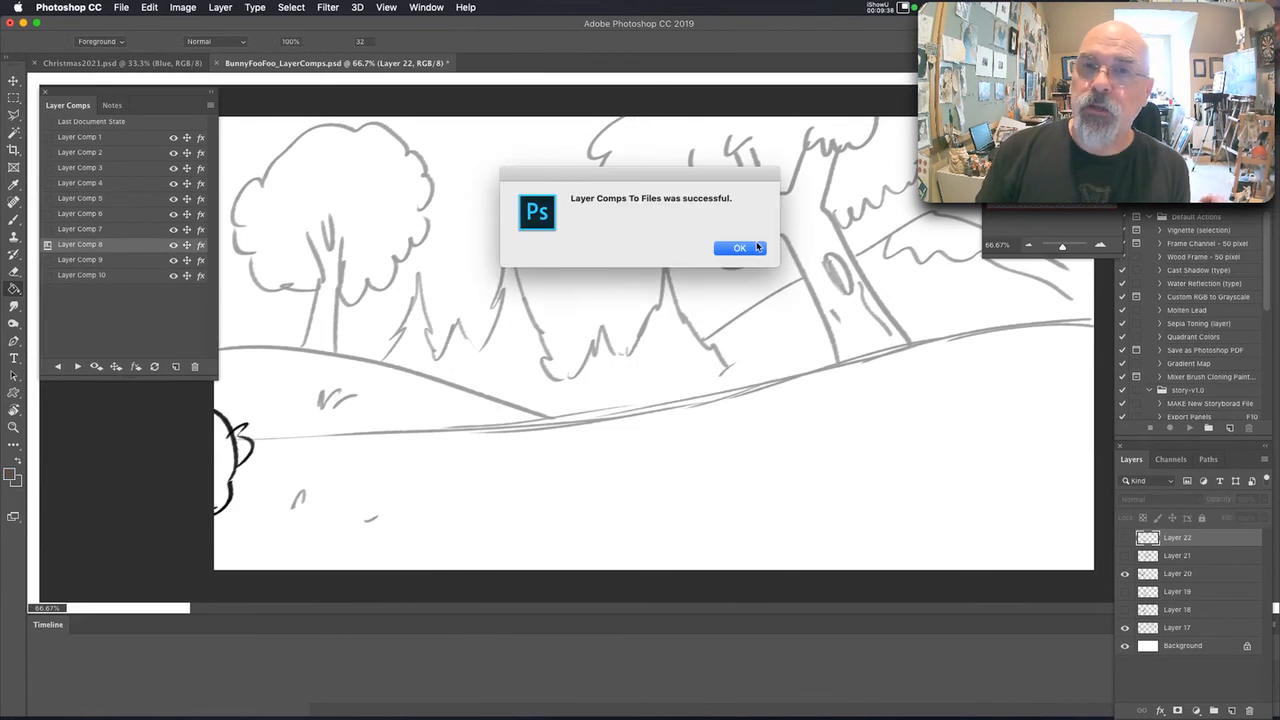
left_click(740, 248)
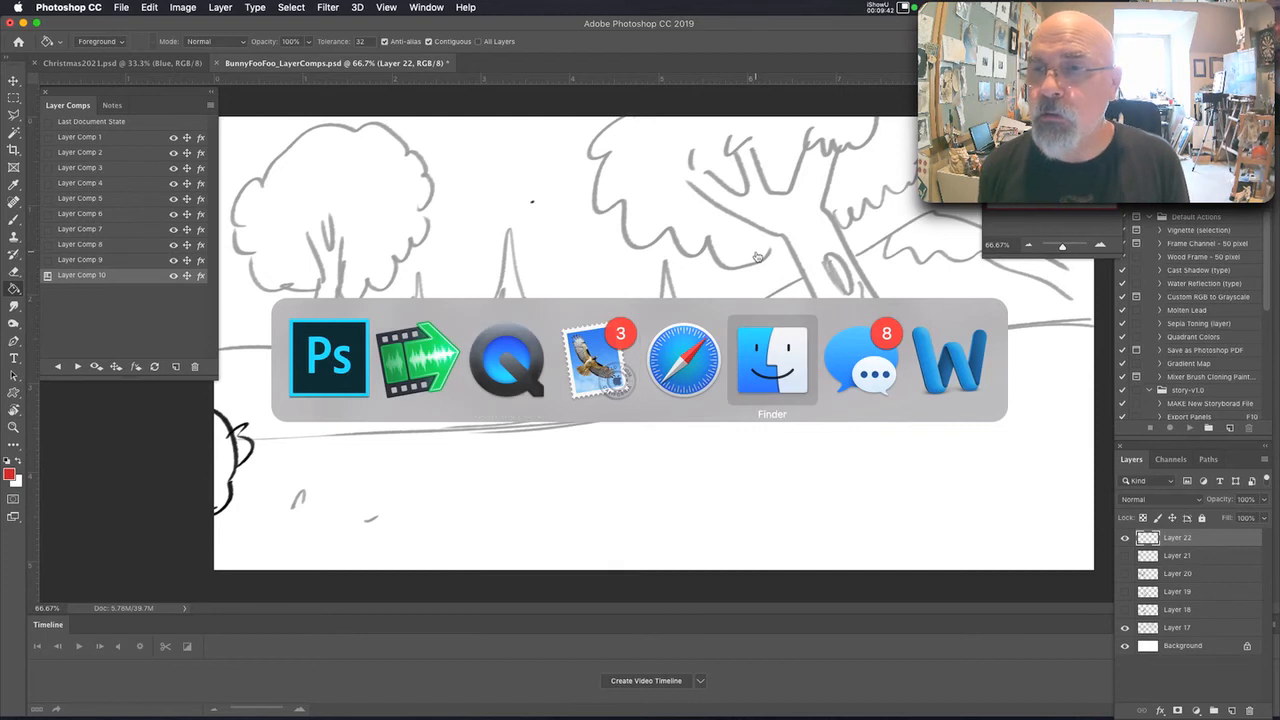
Switch to Finder and show the Bunny Footsie test folder's ten BFF JPEGs as icons.
left_click(772, 358)
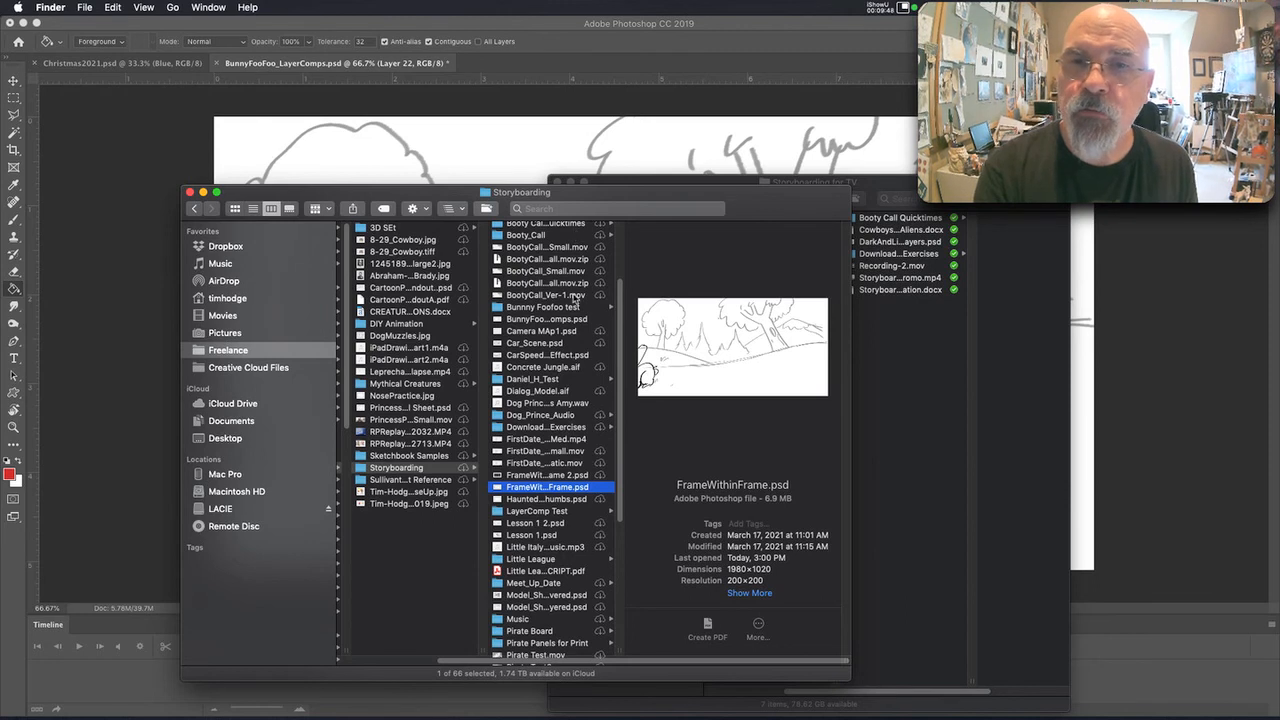
left_click(544, 308)
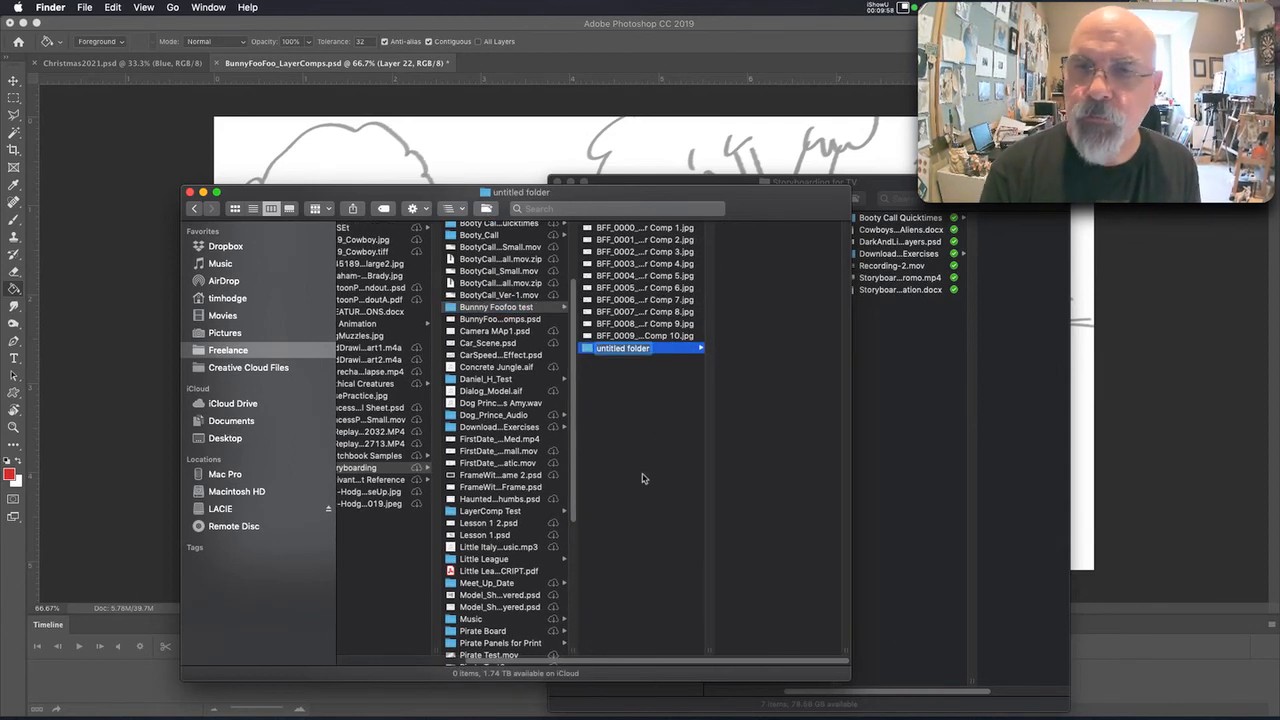
left_click(496, 308)
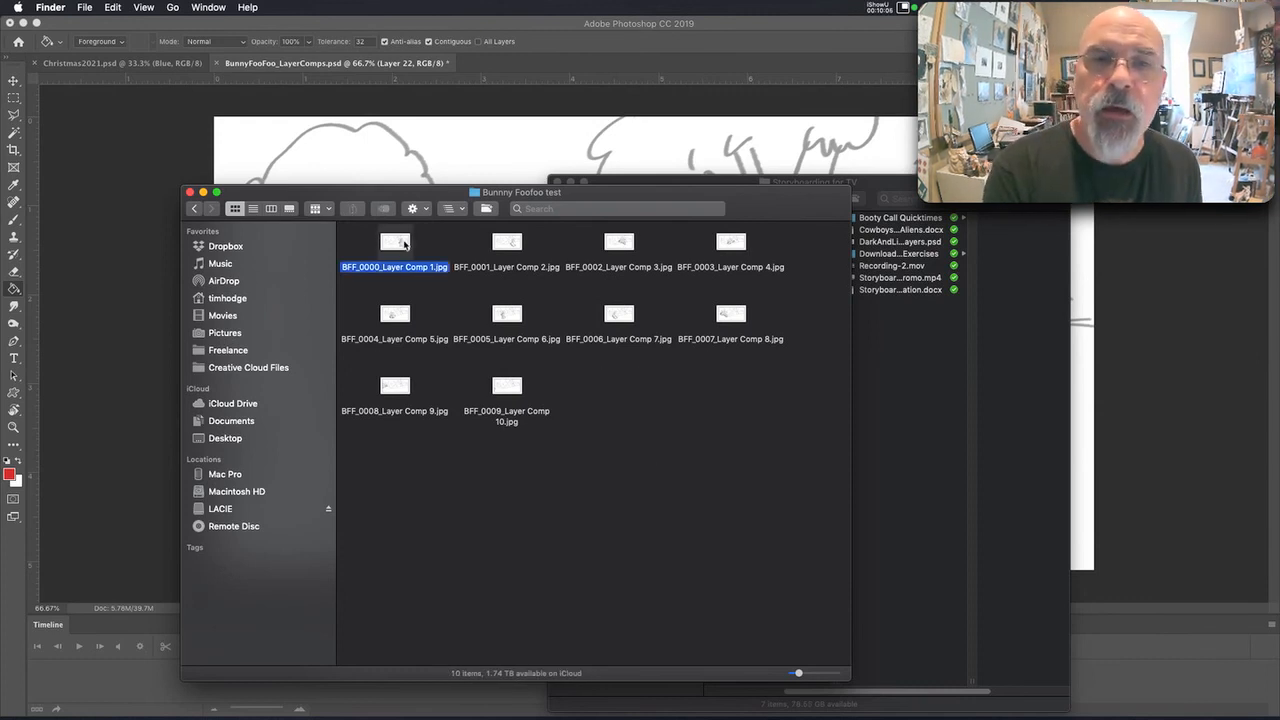
Inspect a couple of the BFF JPEGs, then list them with dates, sizes and kinds.
left_click(618, 240)
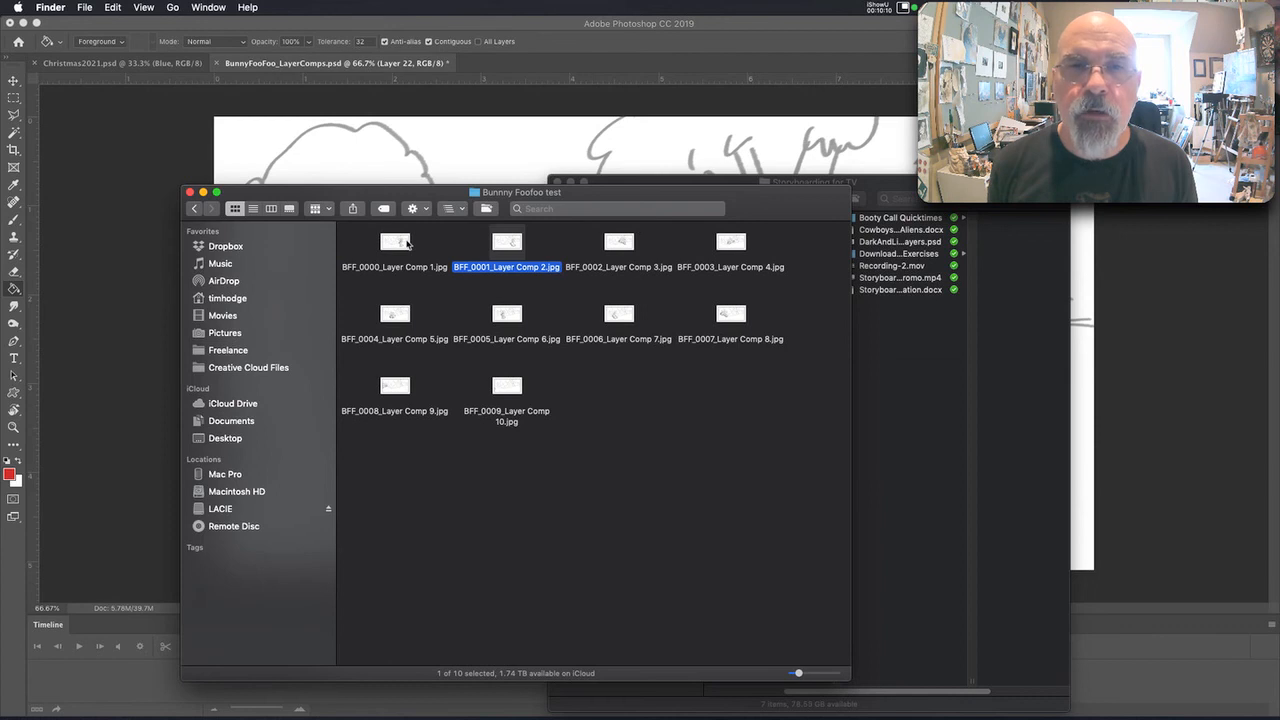
double_click(506, 240)
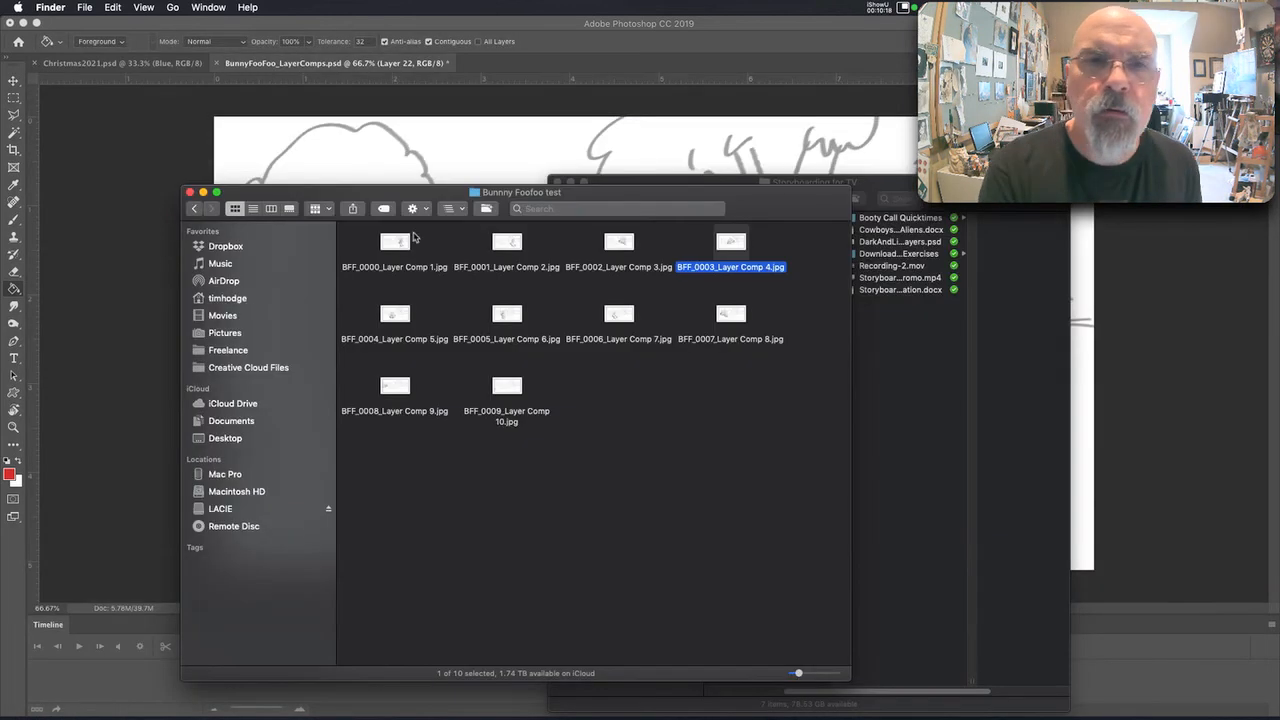
left_click(252, 208)
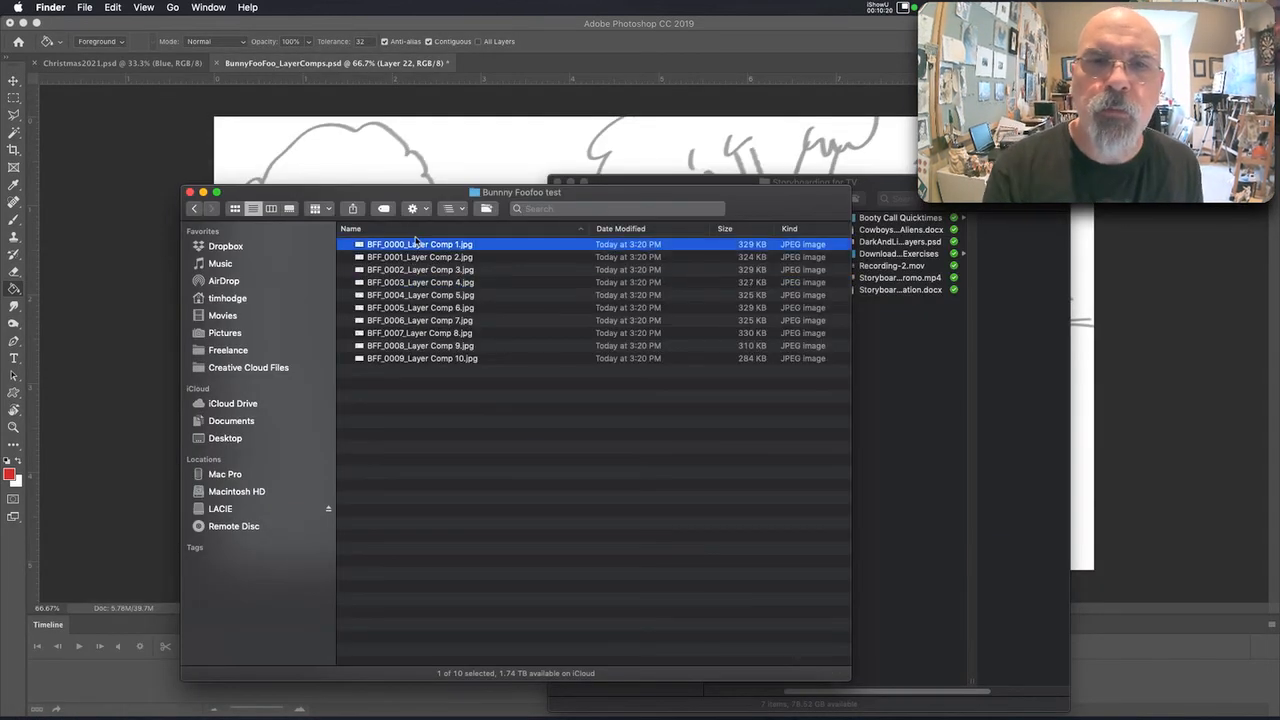